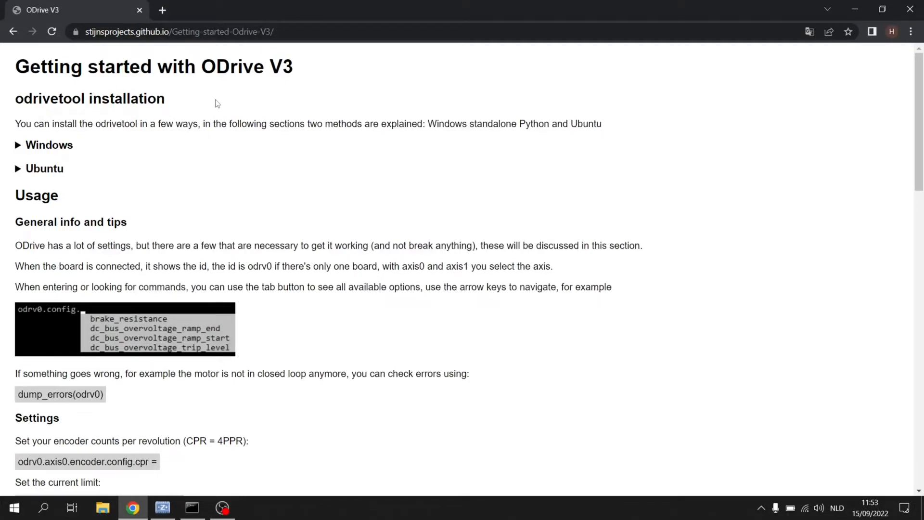
mouse_move(104, 142)
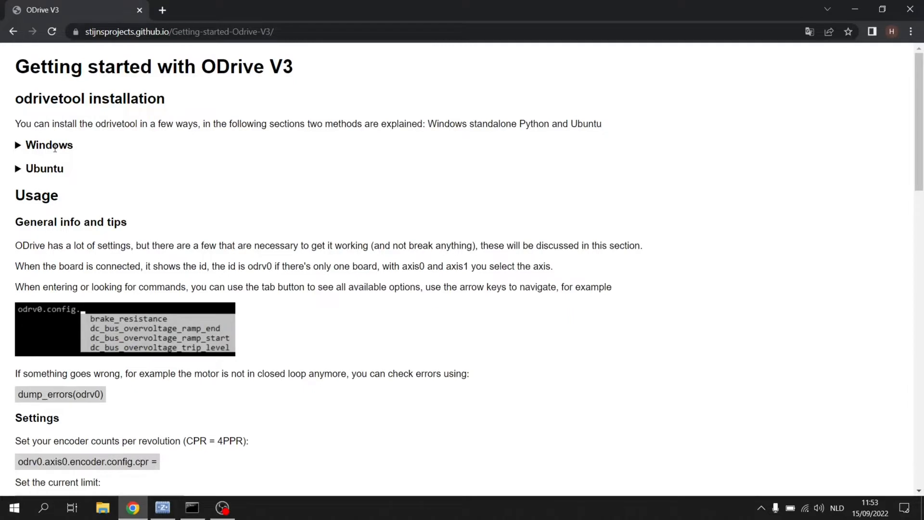
mouse_move(49, 168)
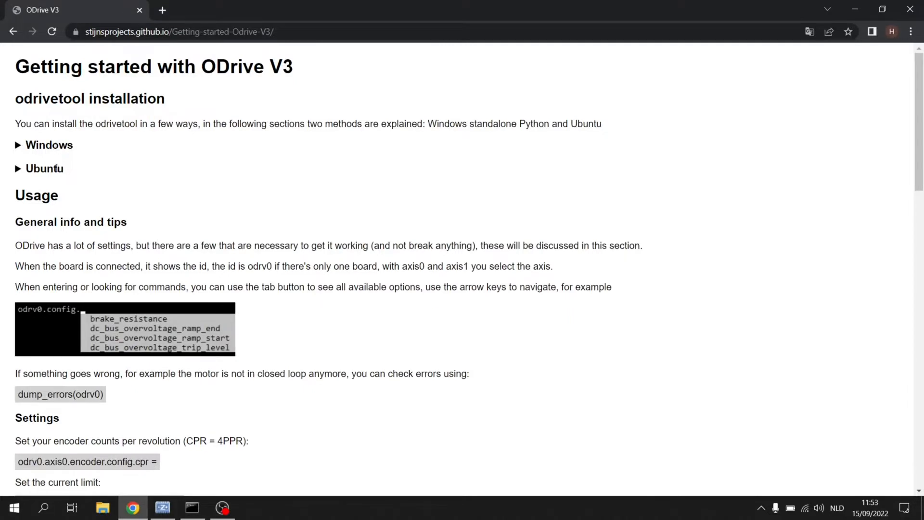
Expand the guide's Windows installation section and scroll to the Python setup steps
left_click(44, 145)
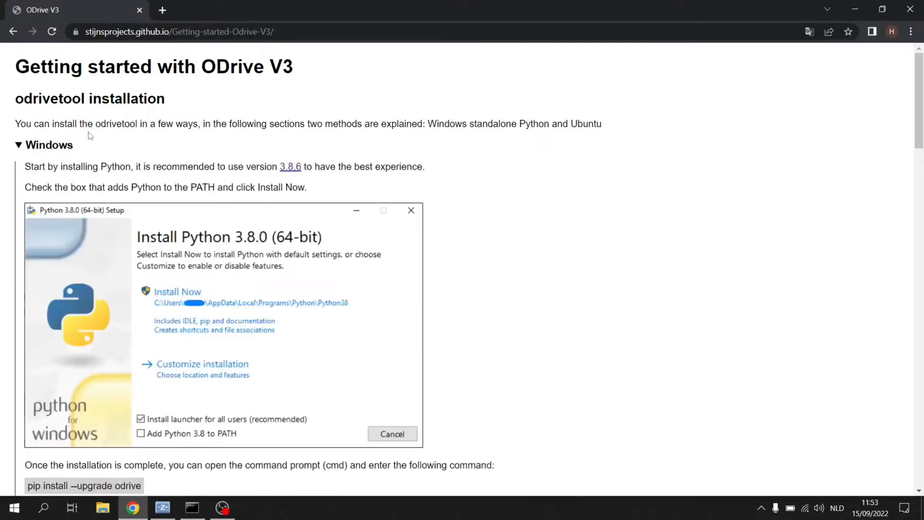
scroll("down", 3)
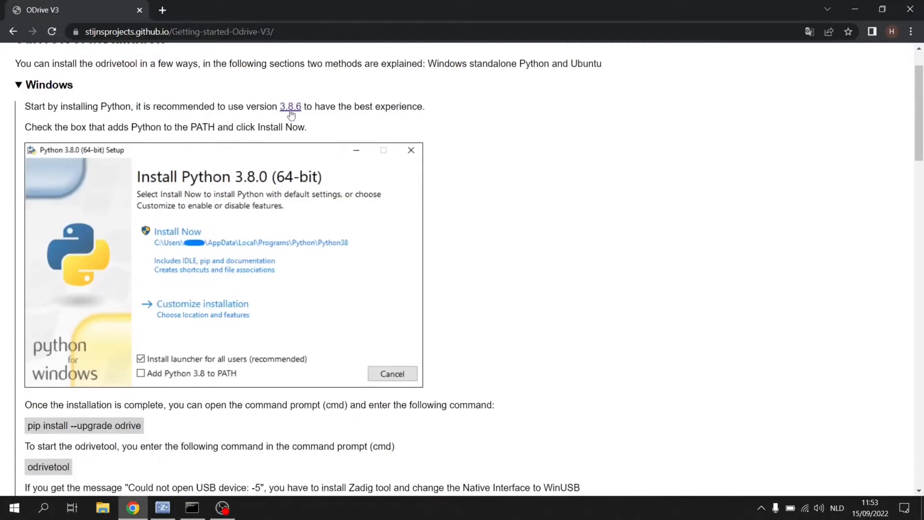
Download the Python 3.8.6 Windows x86-64 executable installer from its release page
left_click(290, 107)
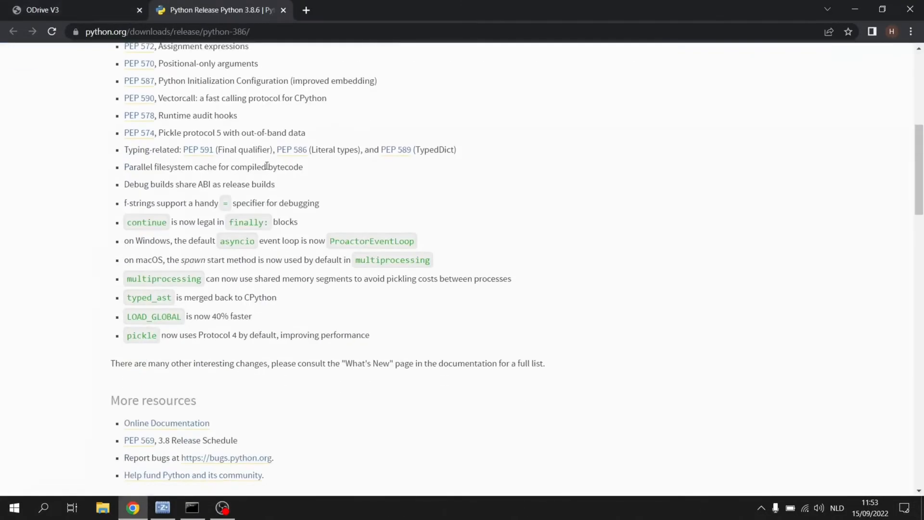
scroll("down", 3)
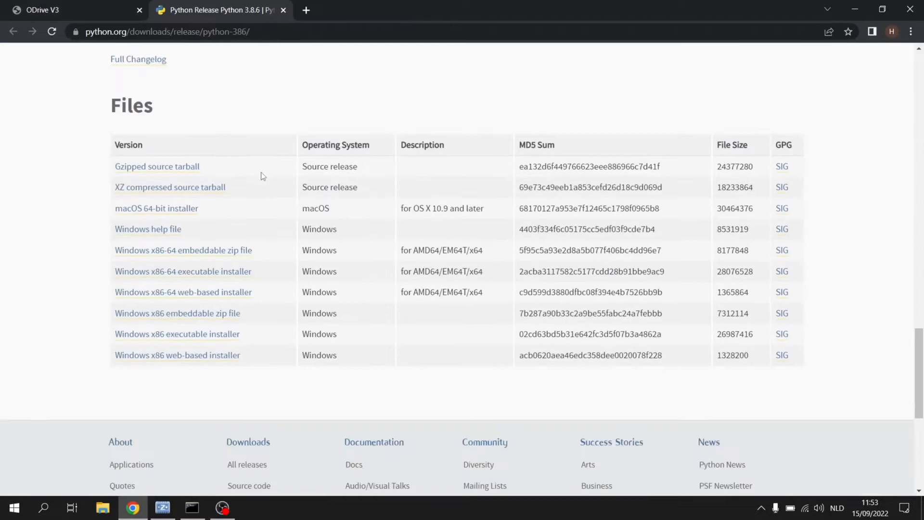
left_click(183, 271)
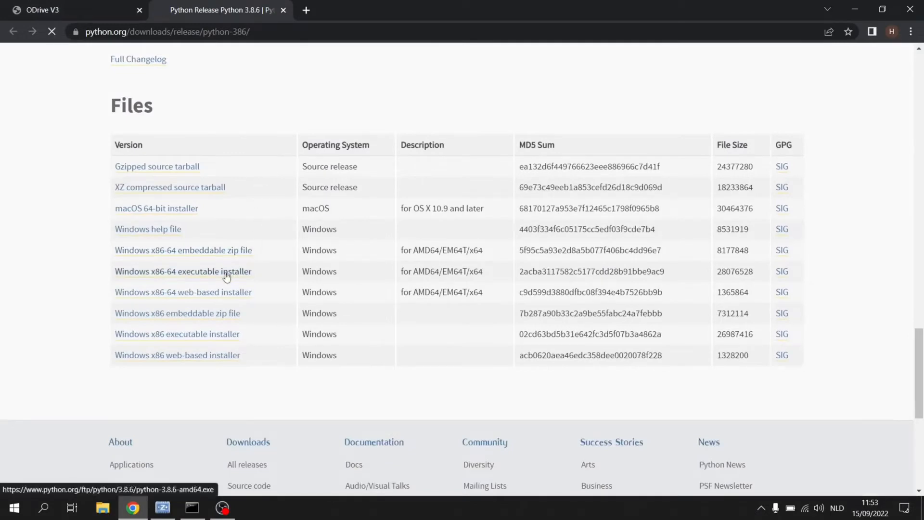
Run the installer with 'Add Python 3.8 to PATH' ticked and Install Now
left_click(183, 271)
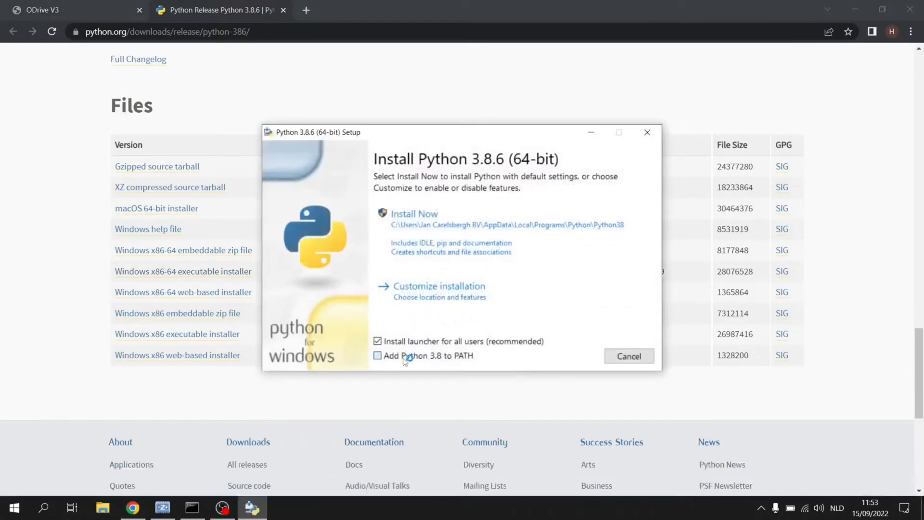
left_click(377, 355)
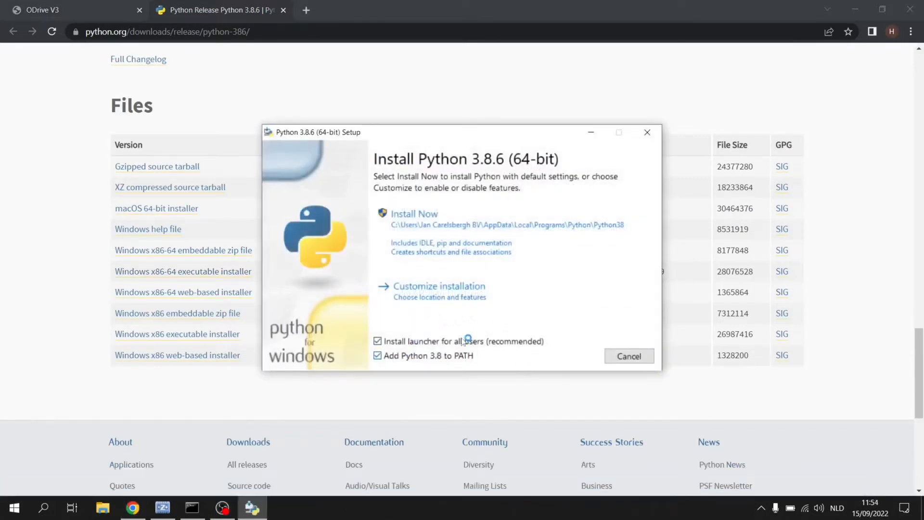
mouse_move(443, 232)
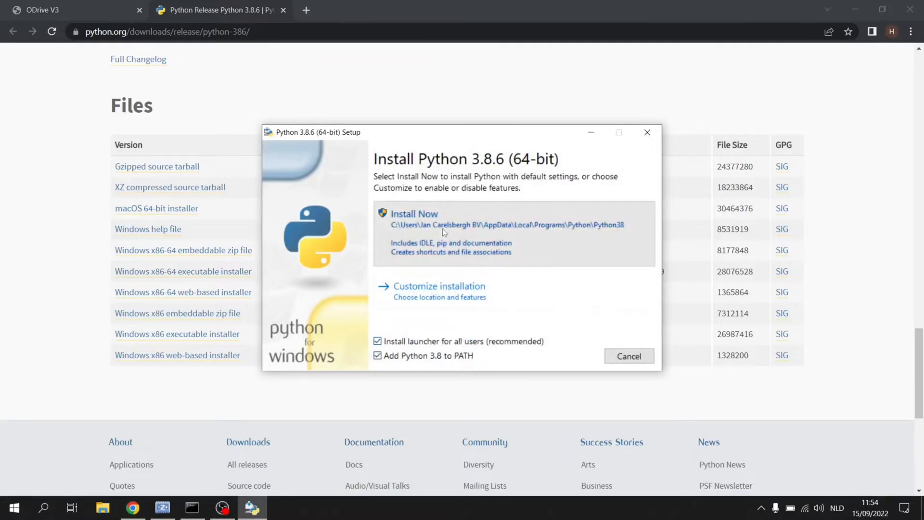
left_click(414, 214)
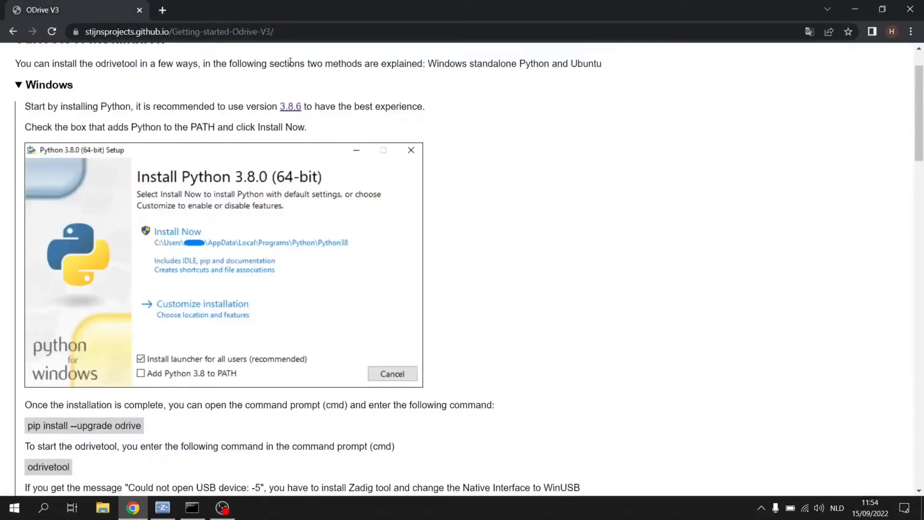
Scroll to the 'pip install --upgrade odrive' command and copy it
scroll("down", 3)
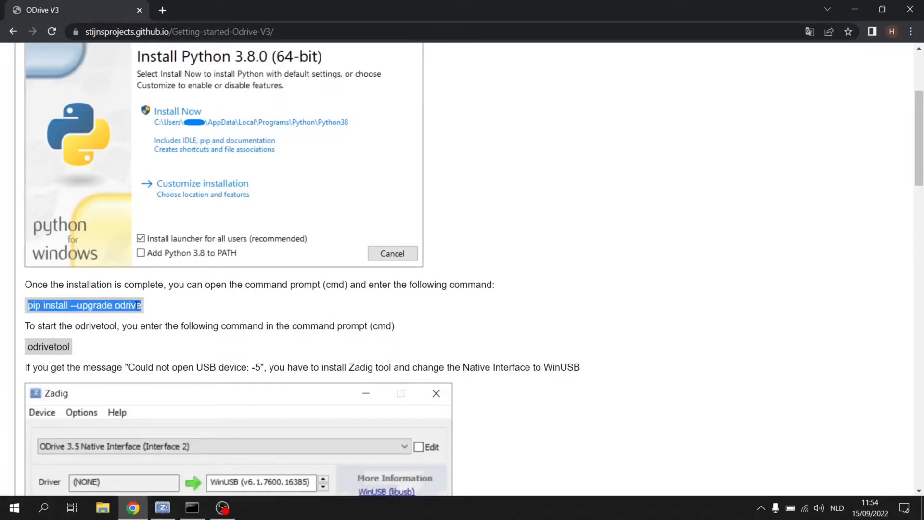
right_click(24, 142)
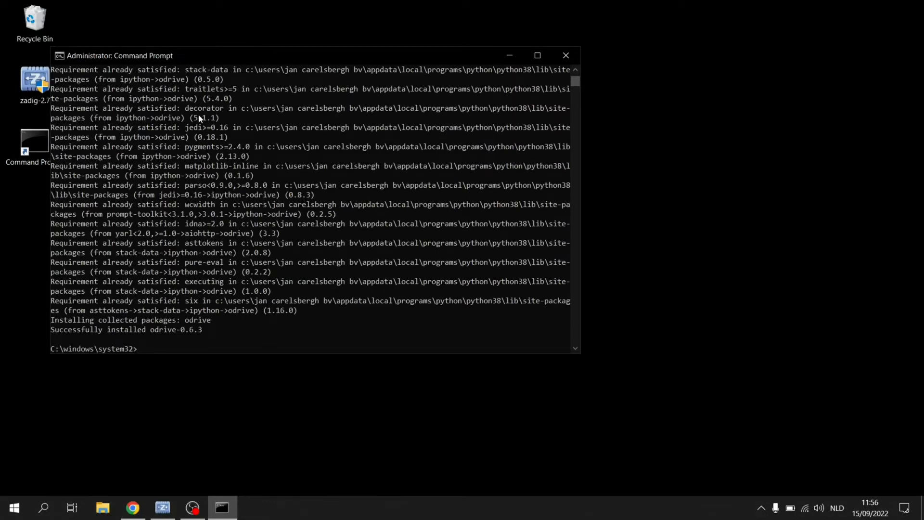
Launch odrivetool at the prompt and wait for the odrv0 connection
type("odr")
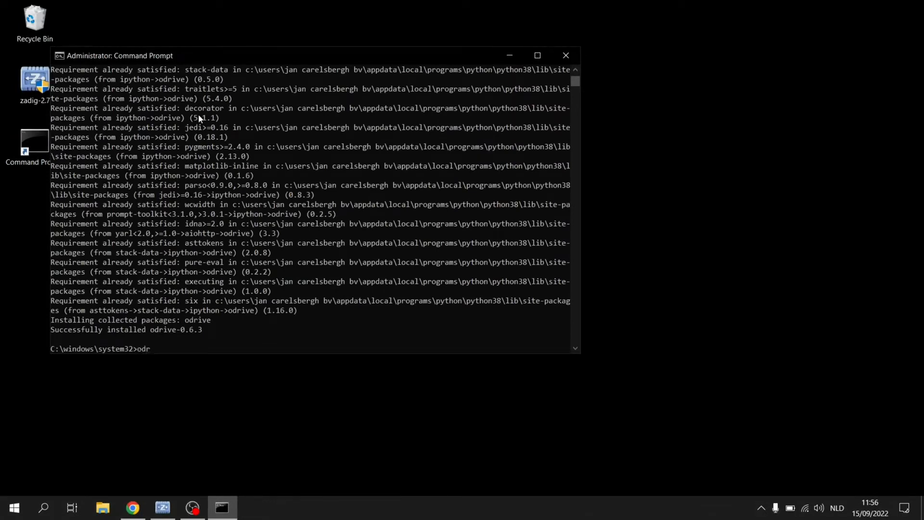
type("ivetool")
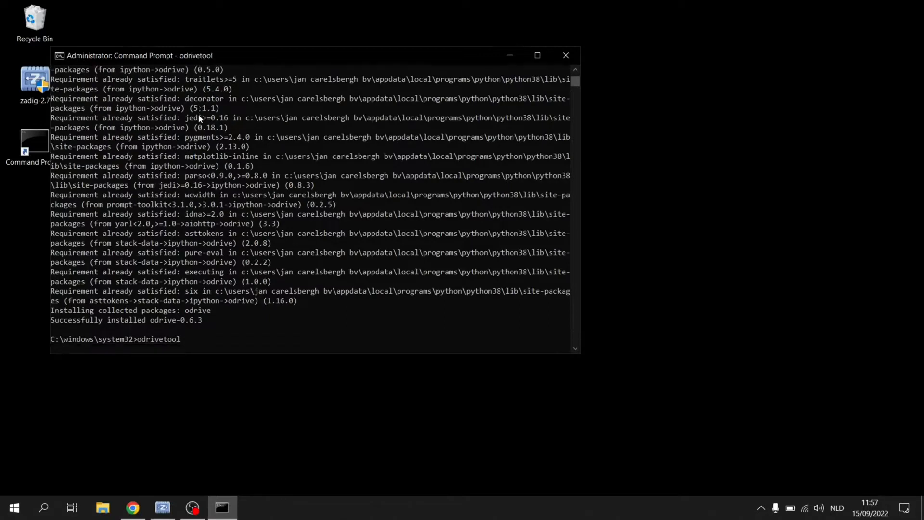
key("enter")
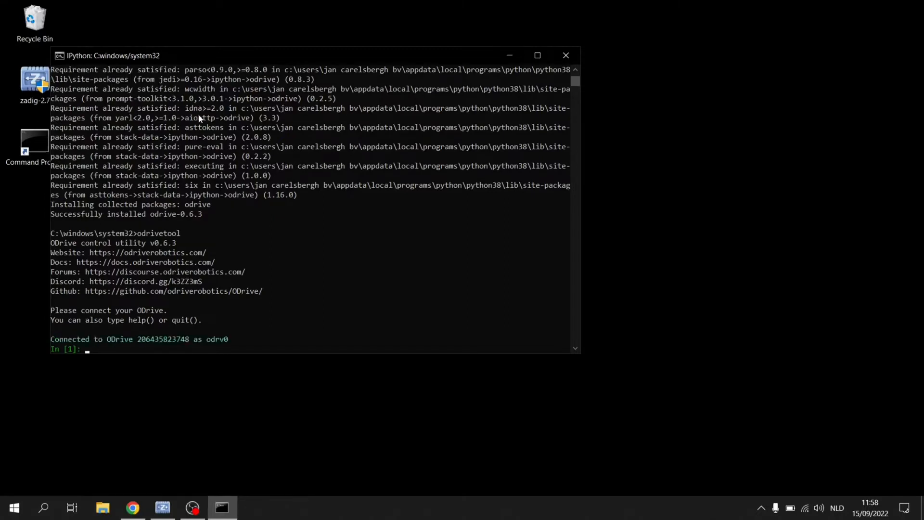
mouse_move(119, 319)
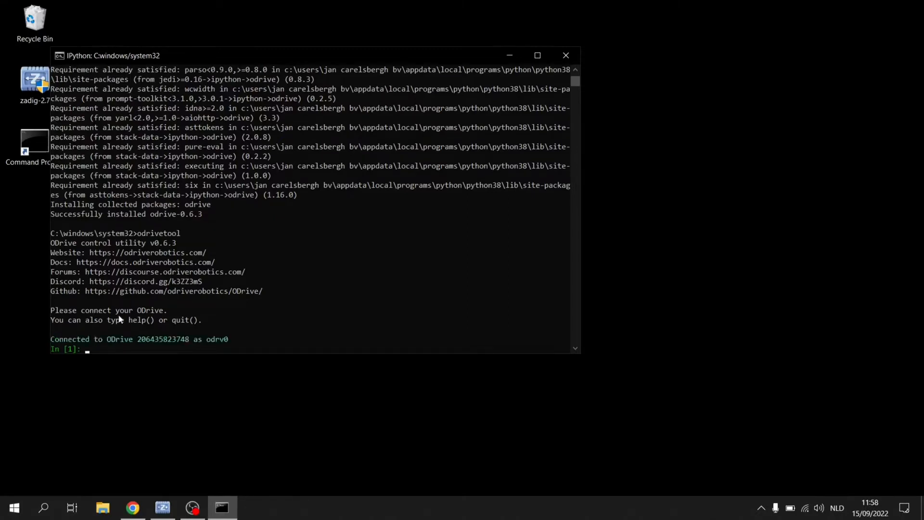
mouse_move(106, 354)
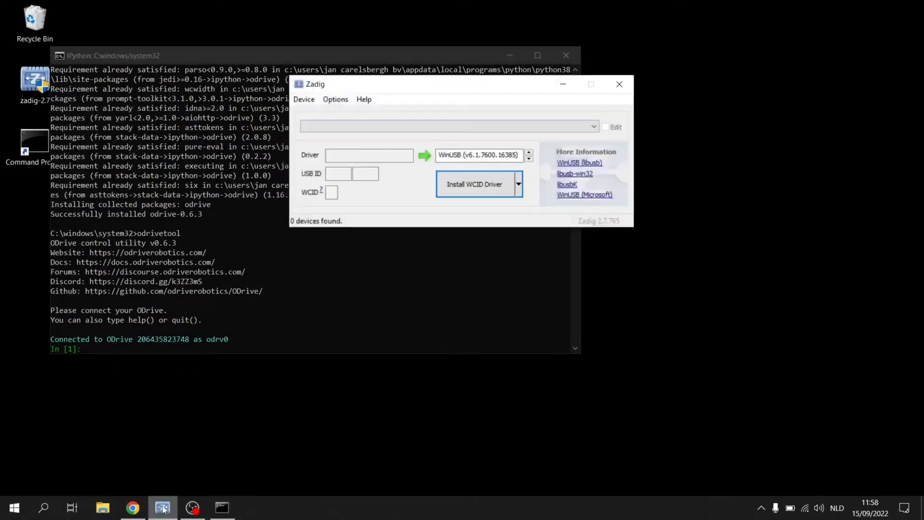
Enable List All Devices and select 'ODrive 3.5 Native Interface (Interface 2)'
left_click(335, 98)
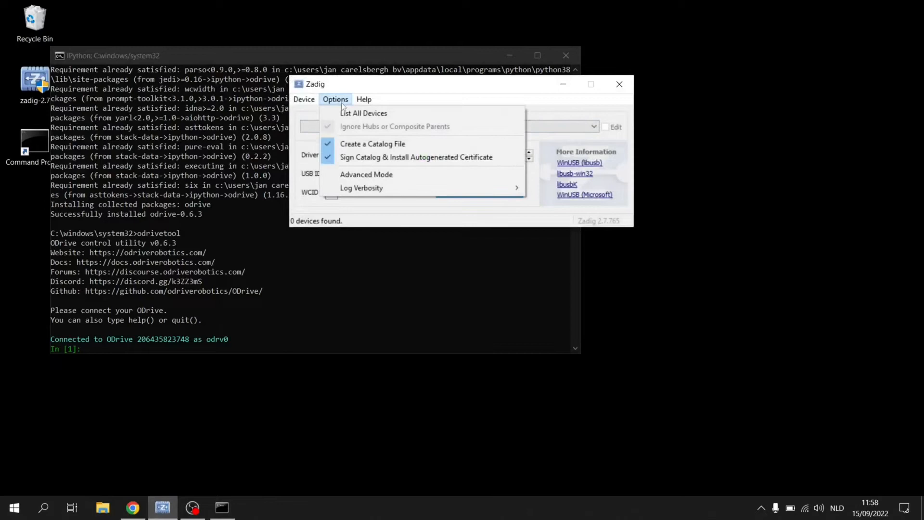
left_click(364, 112)
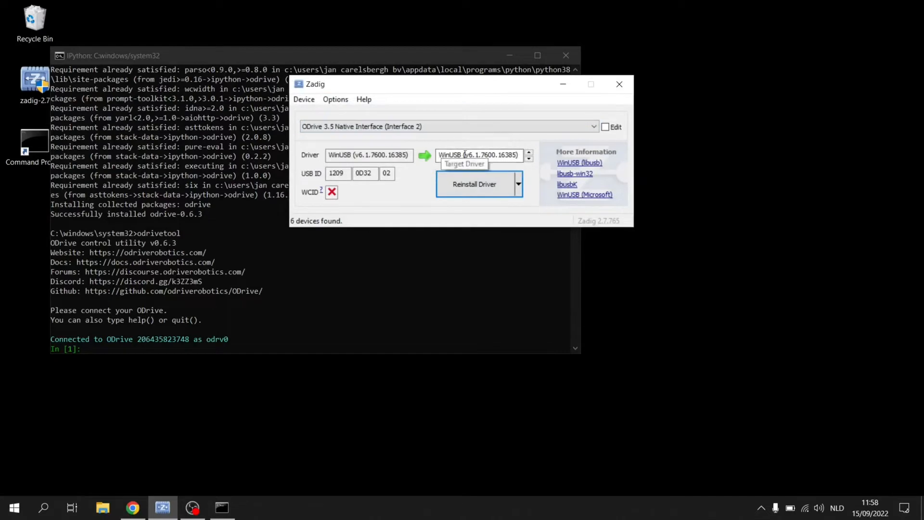
mouse_move(339, 87)
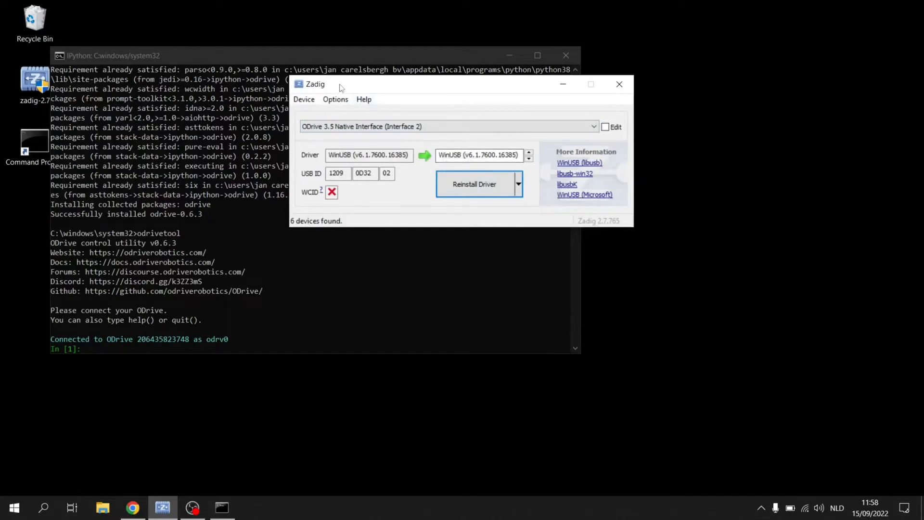
left_click_drag(339, 84, 377, 112)
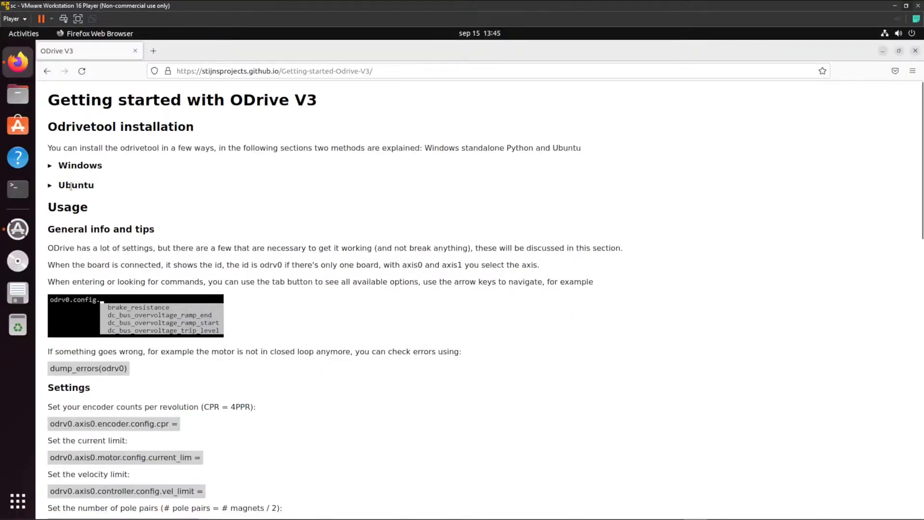
Expand the Ubuntu installation section, scroll to its commands, and open a terminal
left_click(75, 184)
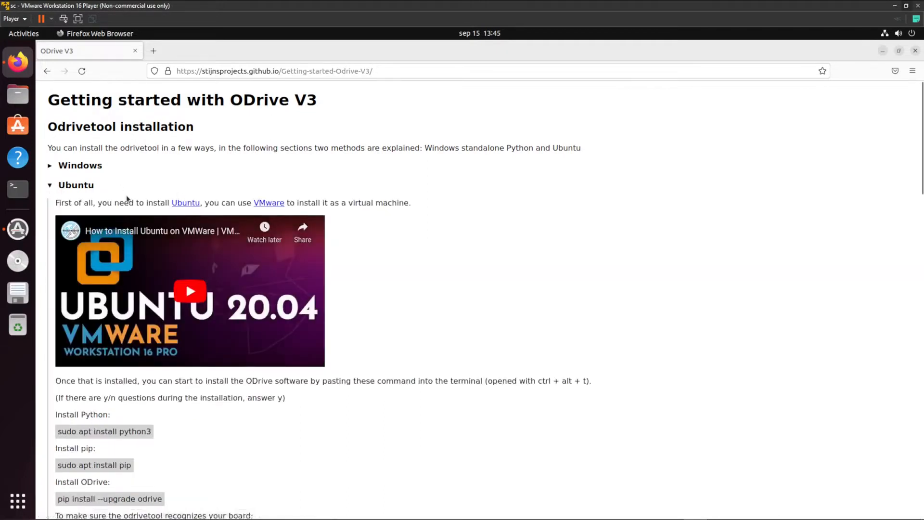
mouse_move(194, 258)
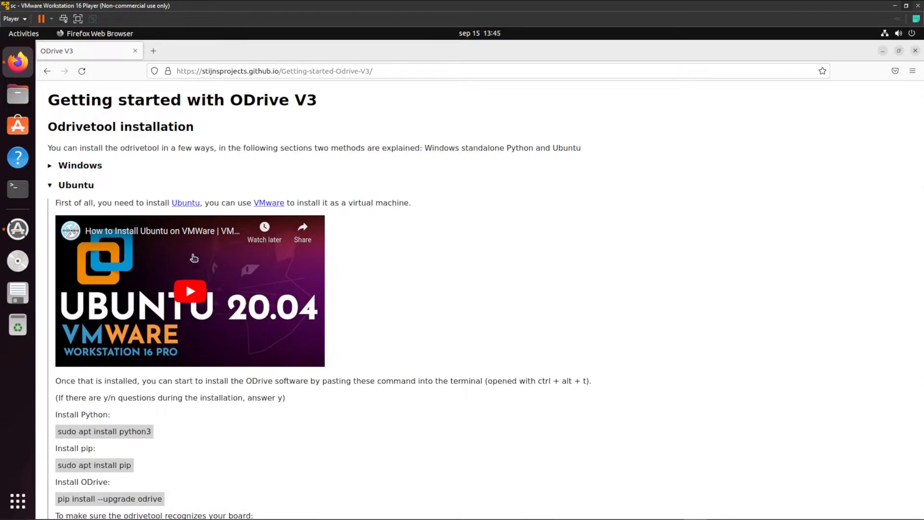
scroll("down", 3)
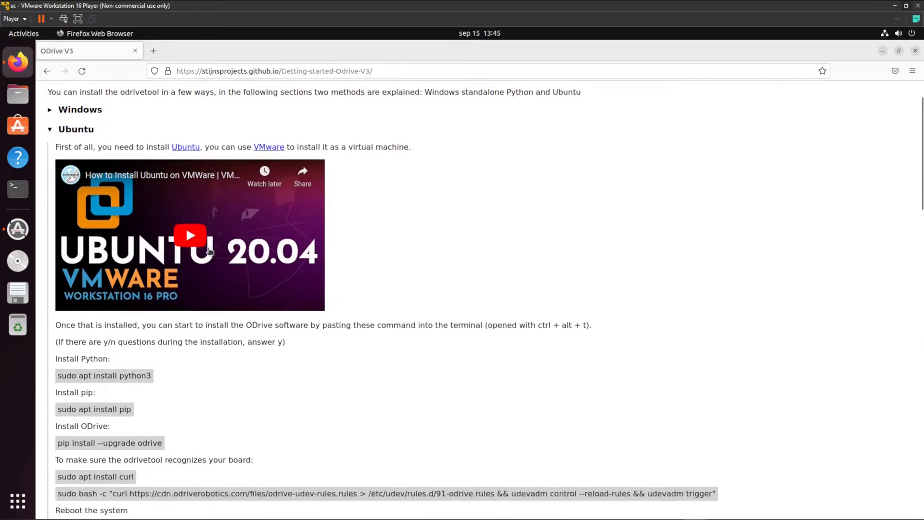
scroll("down", 3)
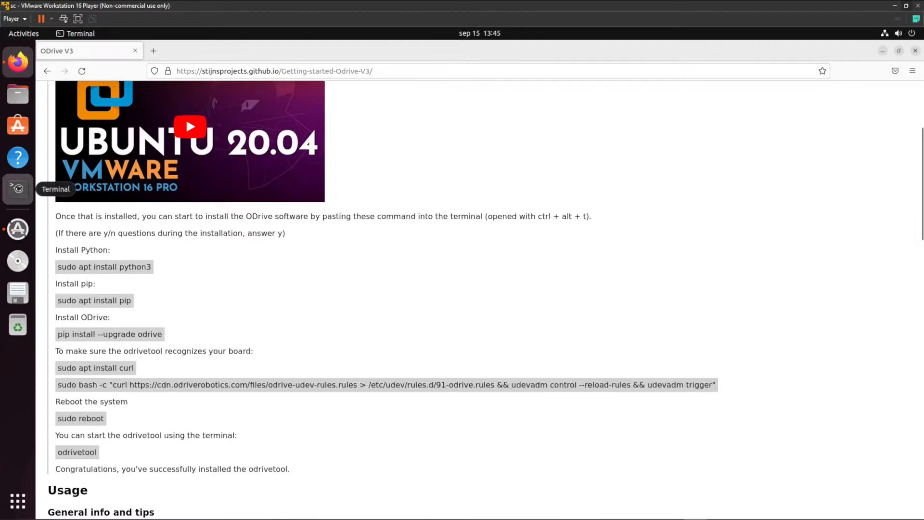
left_click(17, 189)
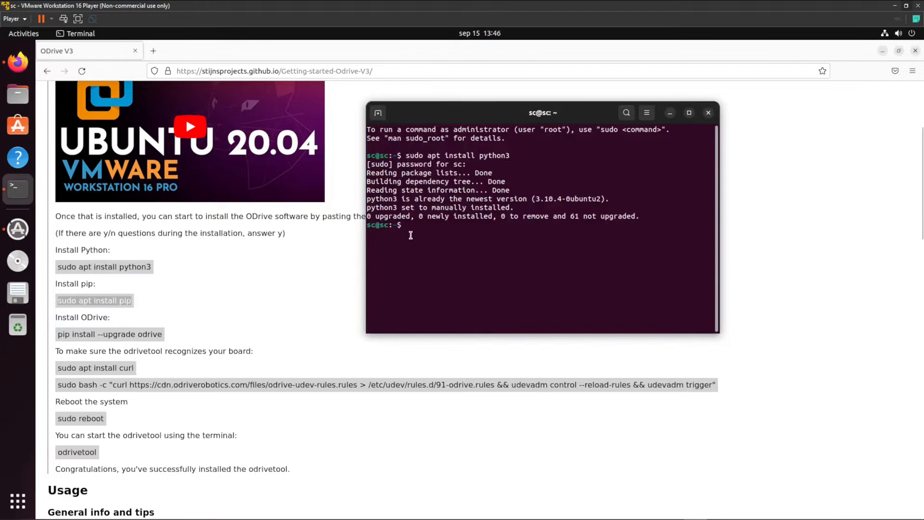
Install pip with 'sudo apt install pip' and select the odrive pip command
type("sudo apt install pip")
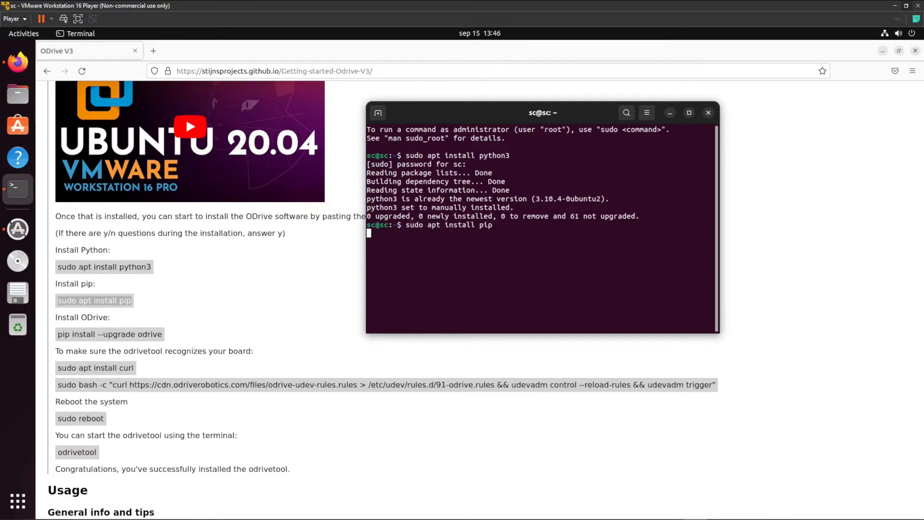
type("y")
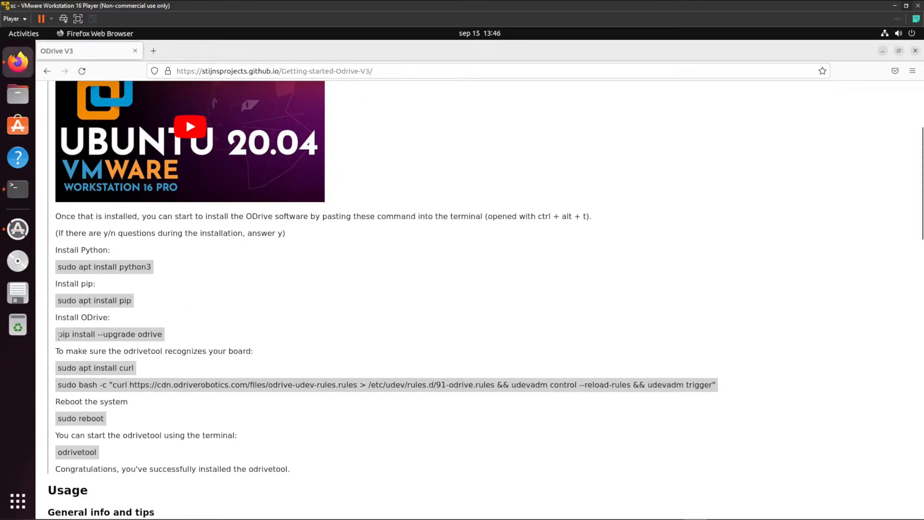
double_click(110, 334)
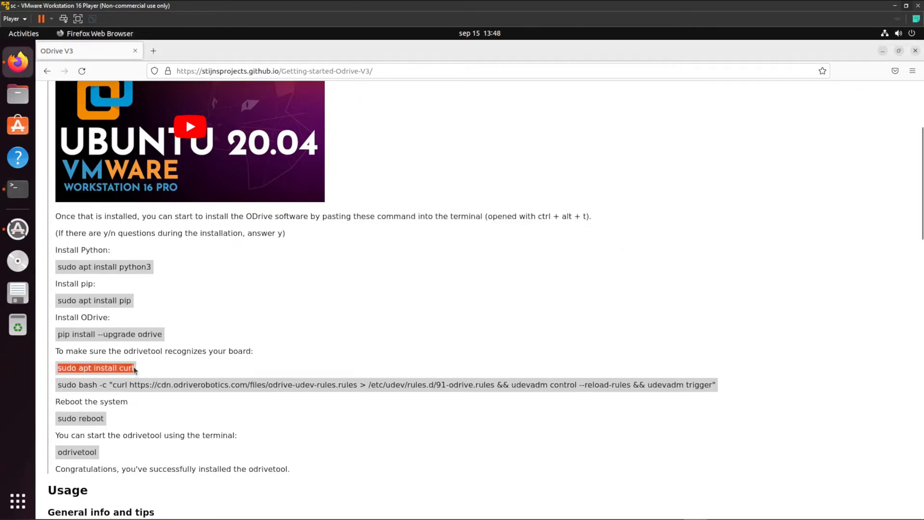
Paste and run the curl install command in the terminal
right_click(418, 330)
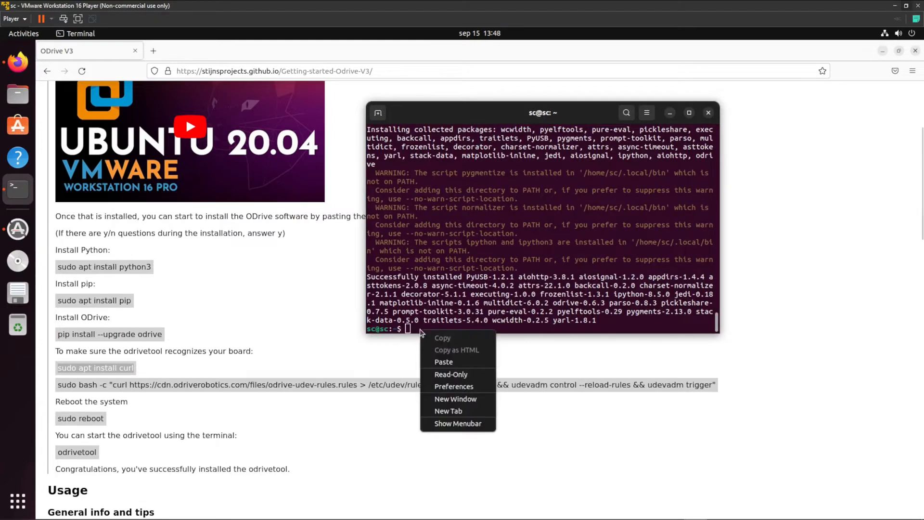
left_click(444, 362)
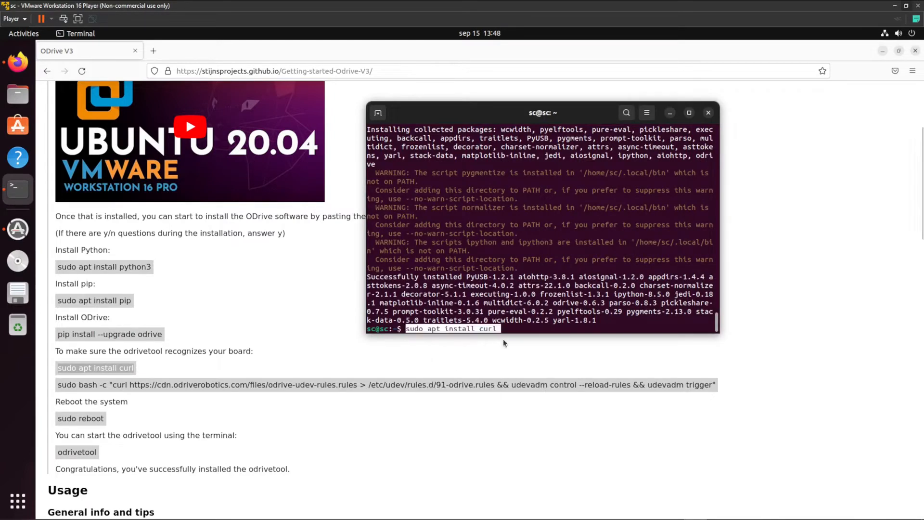
key("Return")
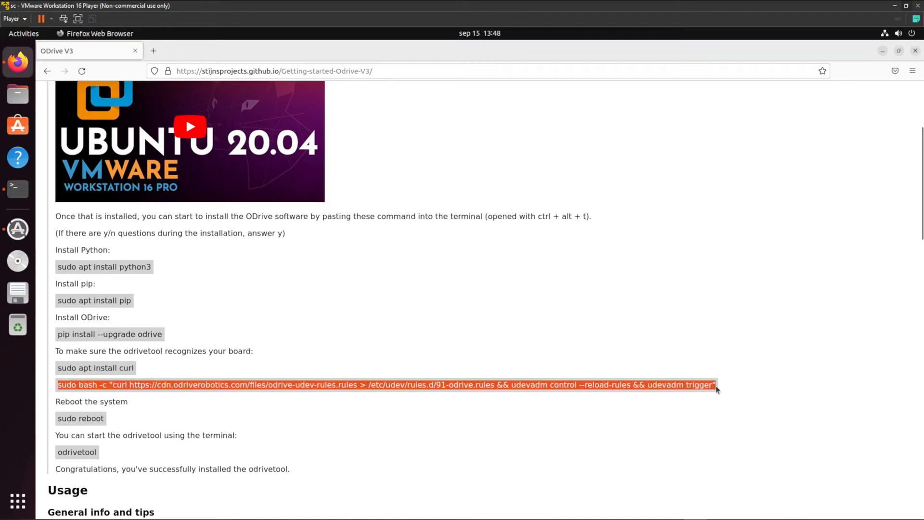
Run the udev rules command, then reboot the system
left_click(18, 189)
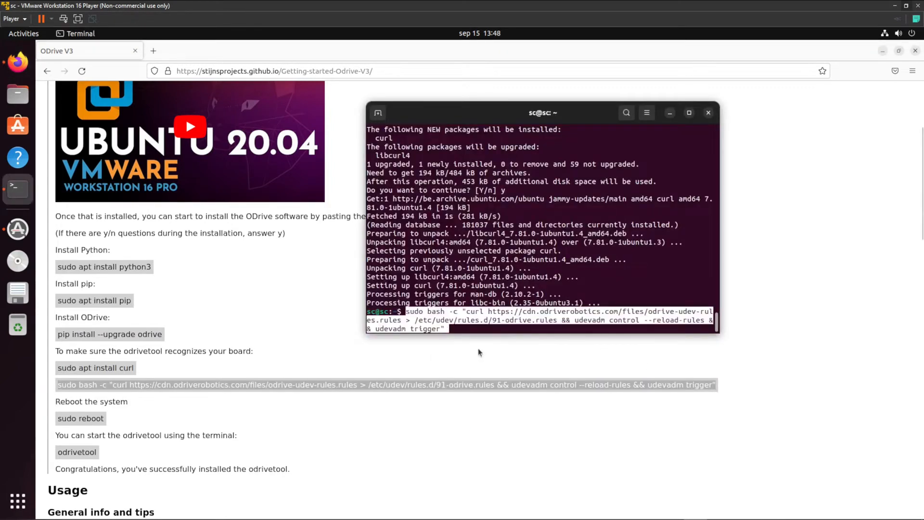
key("Return")
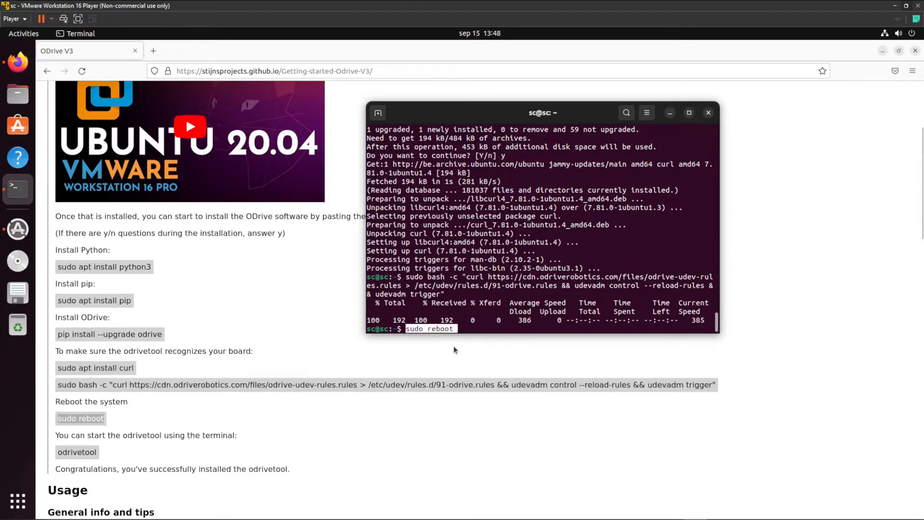
key("Return")
type("o")
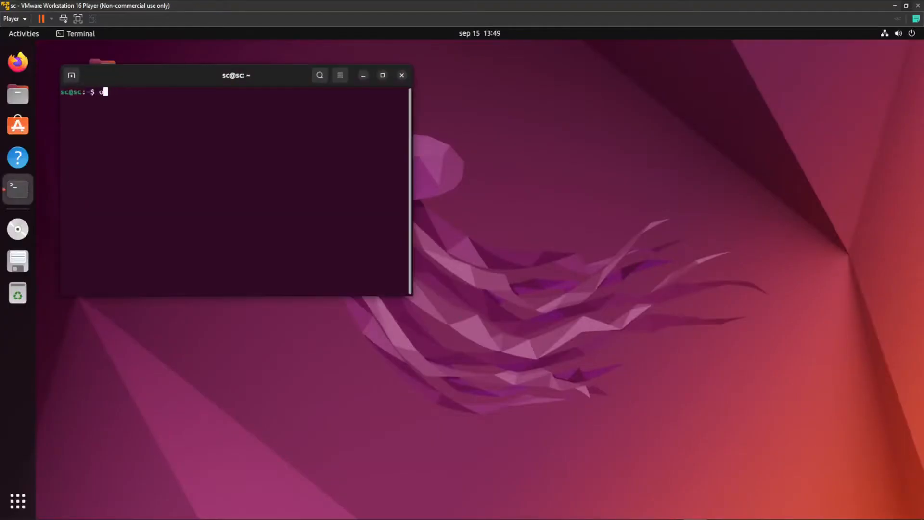
Run odrivetool and connect the ODrive USB device to the virtual machine
type("drtvetool")
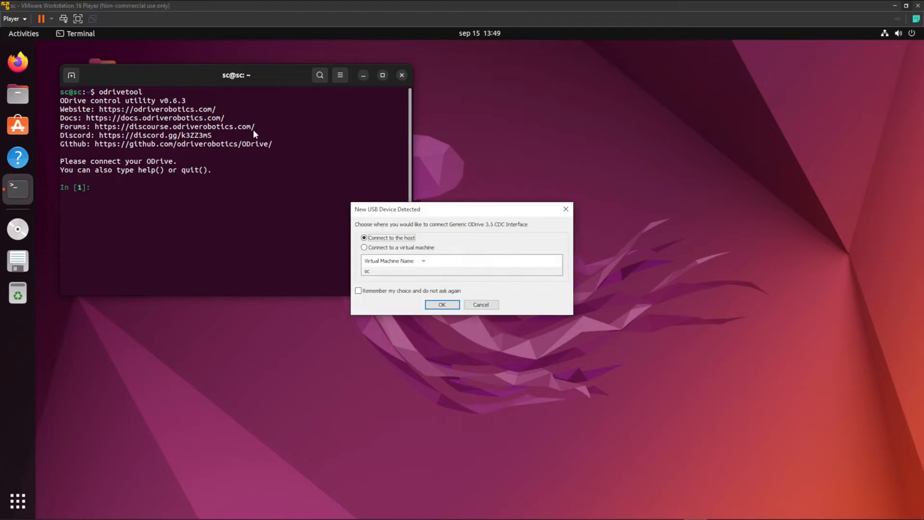
left_click(364, 247)
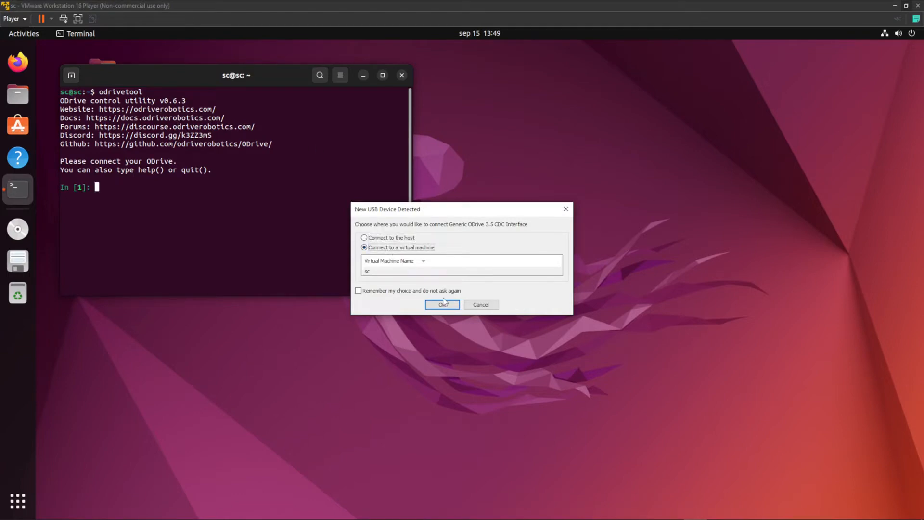
left_click(441, 305)
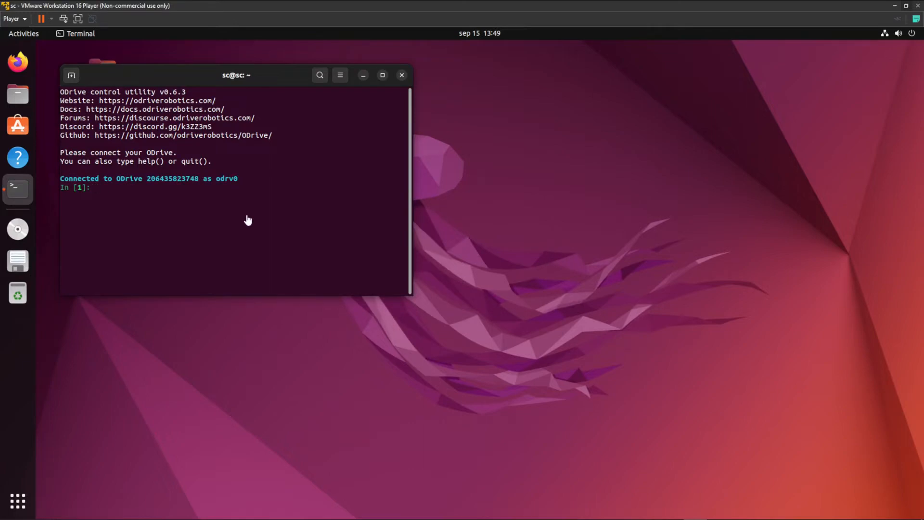
Begin typing the 'odrv.config' command in odrivetool
type("o")
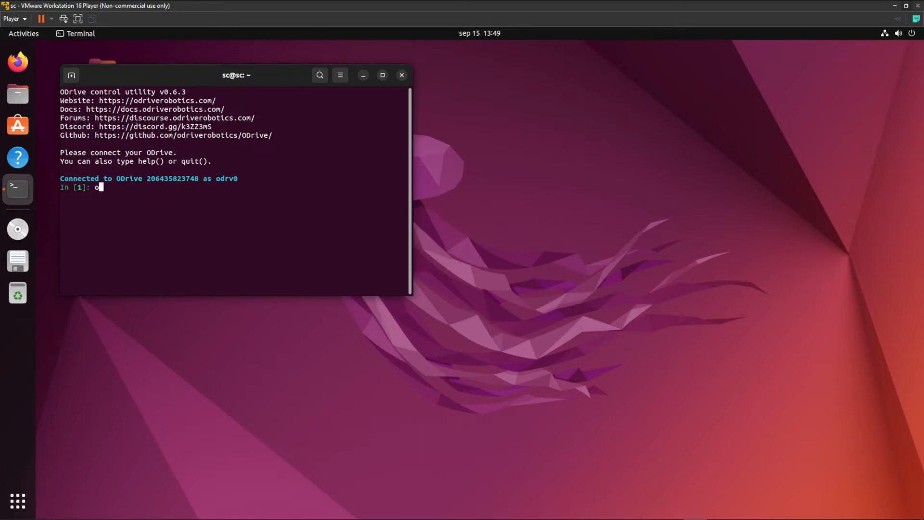
type("drv")
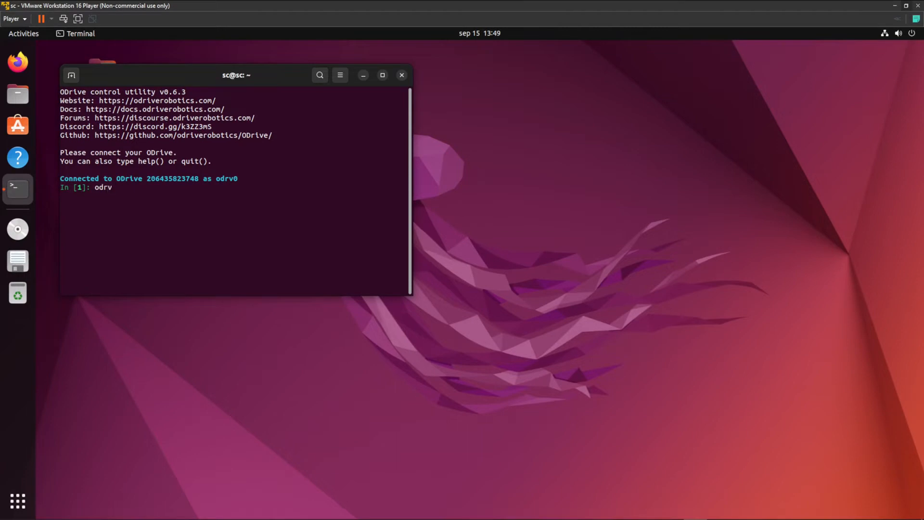
type(".config")
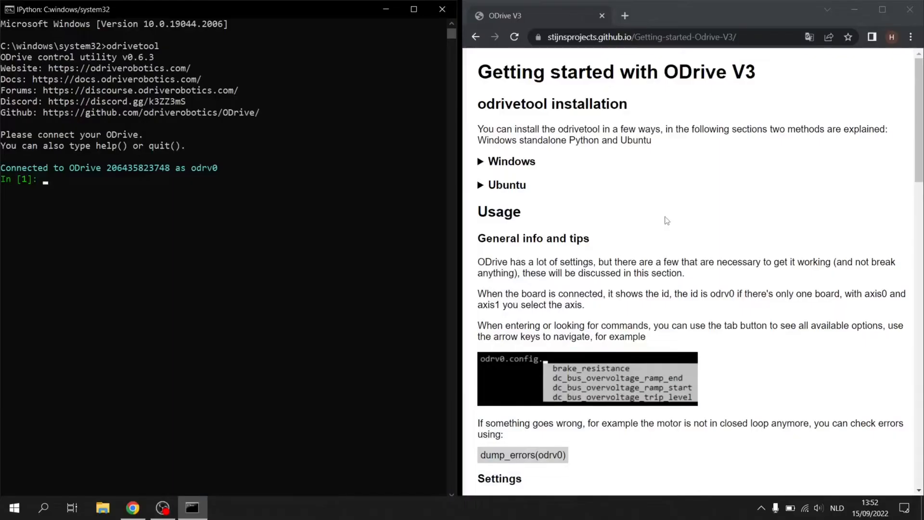
mouse_move(486, 199)
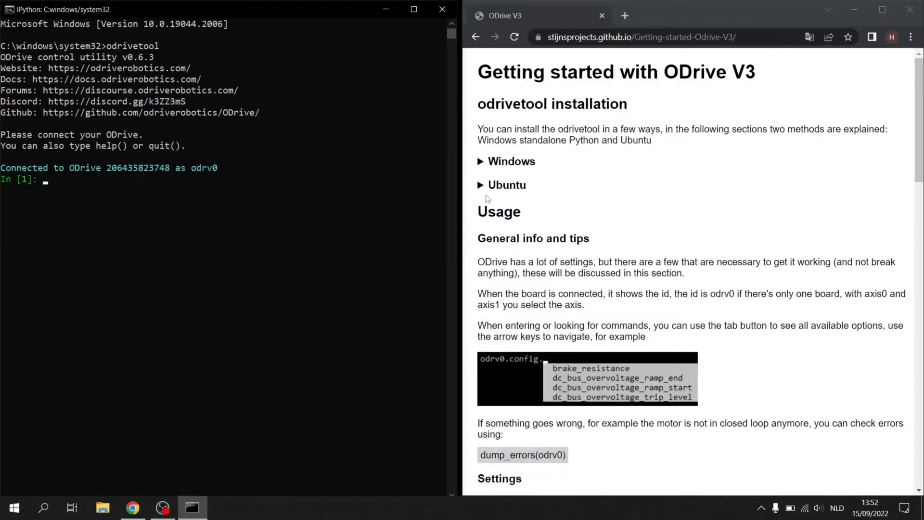
scroll("down", 3)
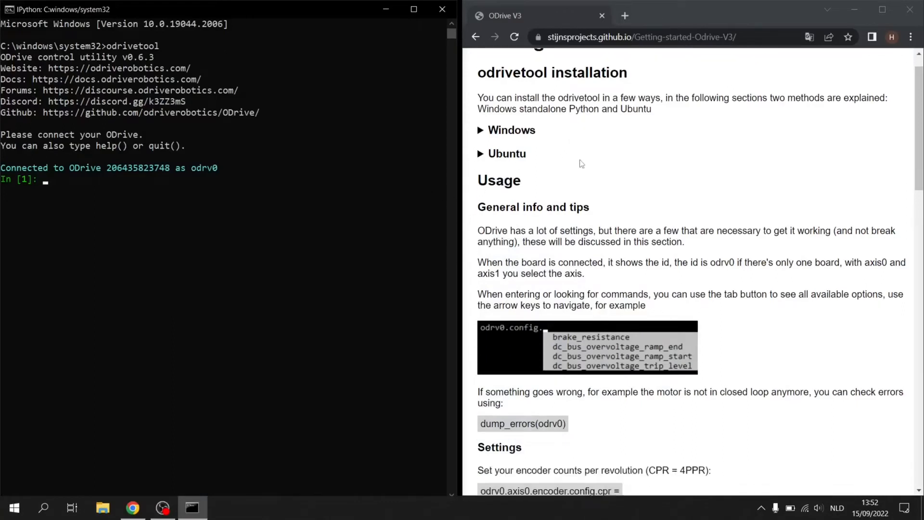
scroll("down", 3)
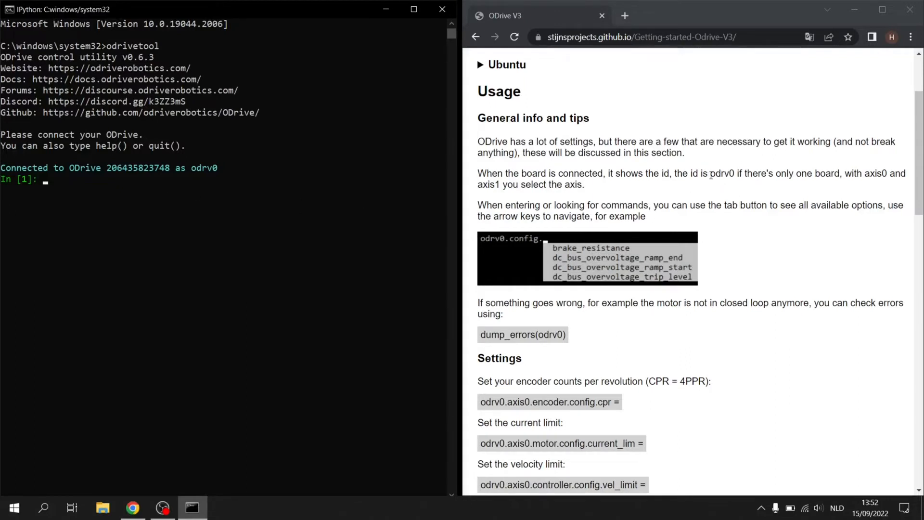
mouse_move(176, 206)
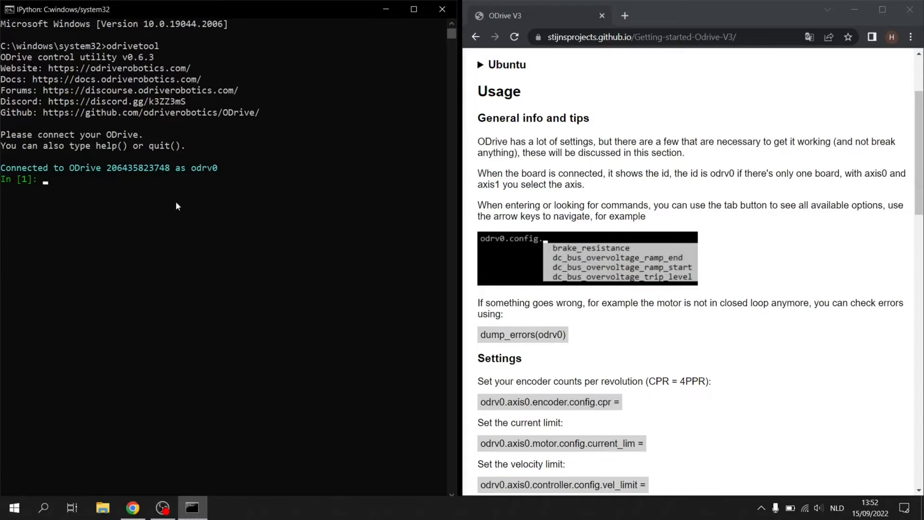
double_click(204, 168)
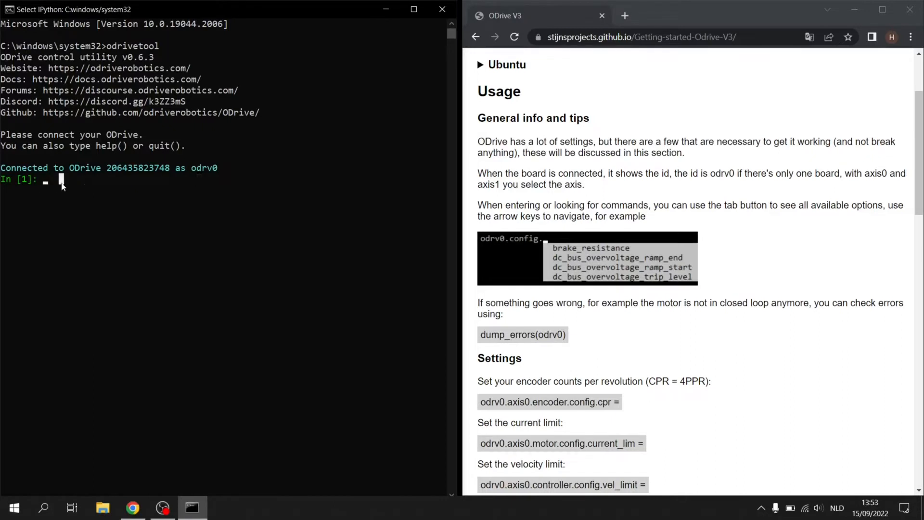
Enter odrv0.axis0.config, then Tab-complete 'odrv0.axis0.config.' to list its options
type("odrv")
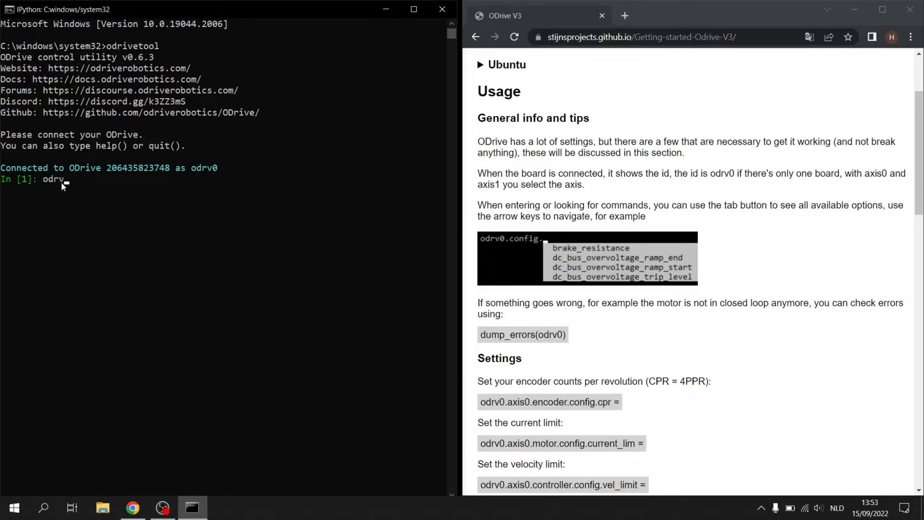
type("0.axis0.con")
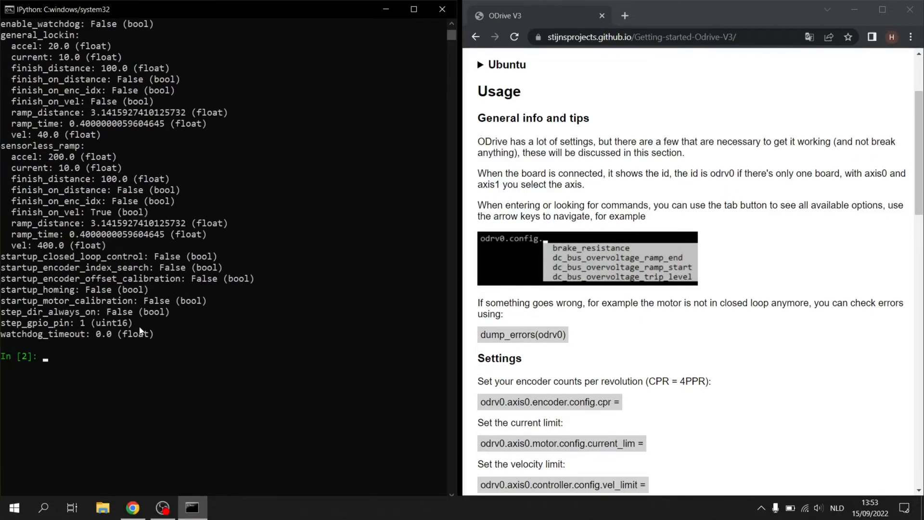
type("odrv0.axis0.config")
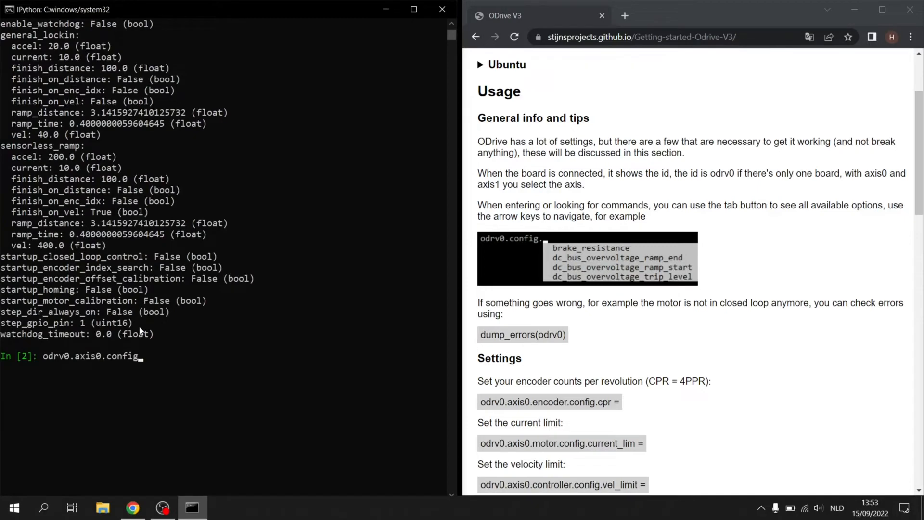
type(".")
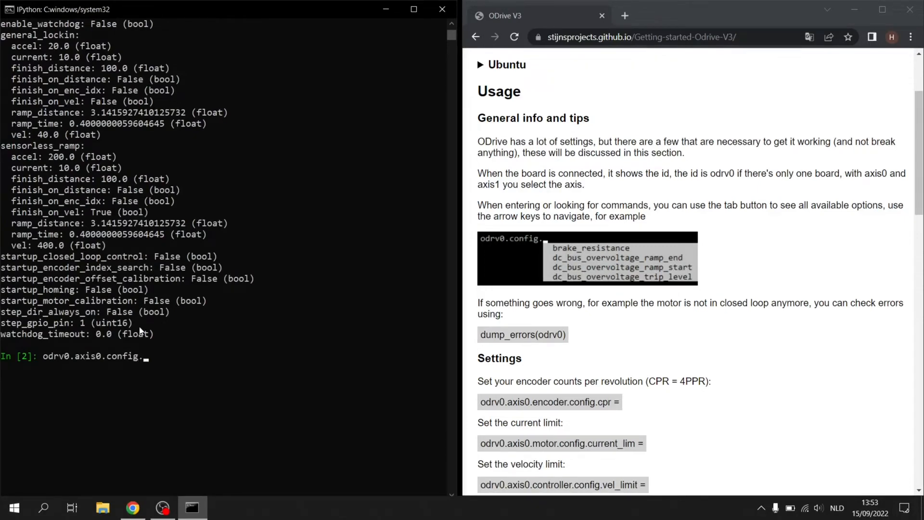
key("tab")
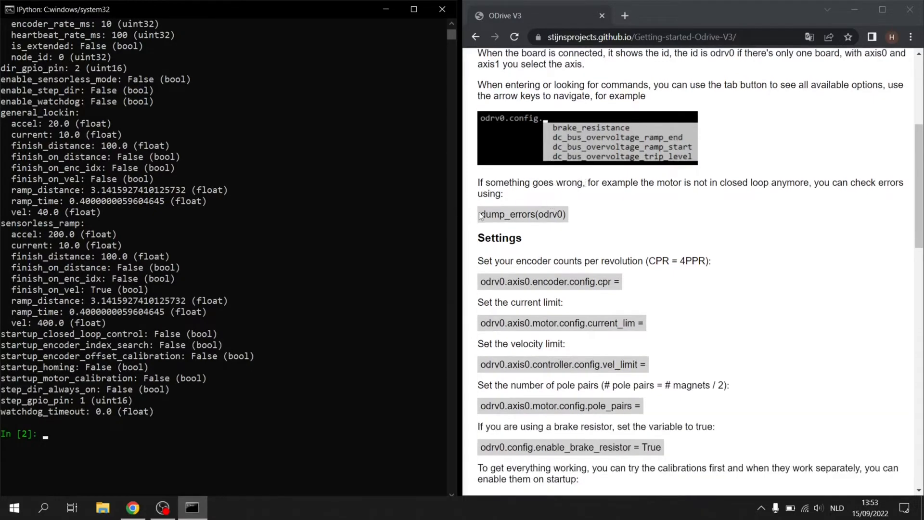
Run dump_errors(odrv0) copied from the guide and scroll on to the calibration commands
double_click(522, 214)
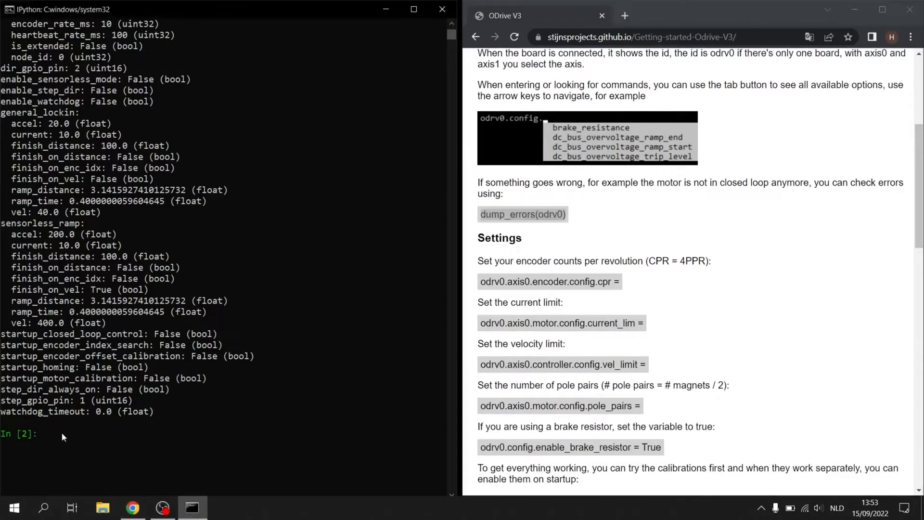
type("dump_errors(odrv0)")
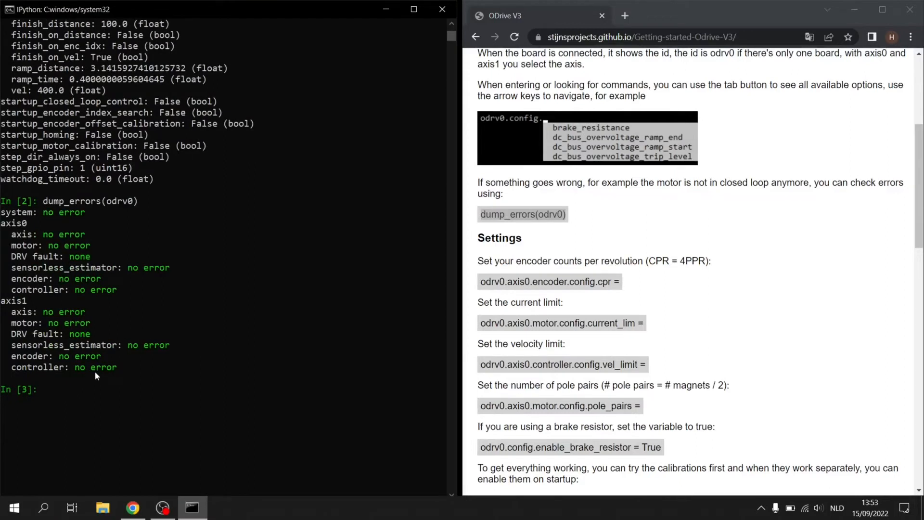
scroll("down", 3)
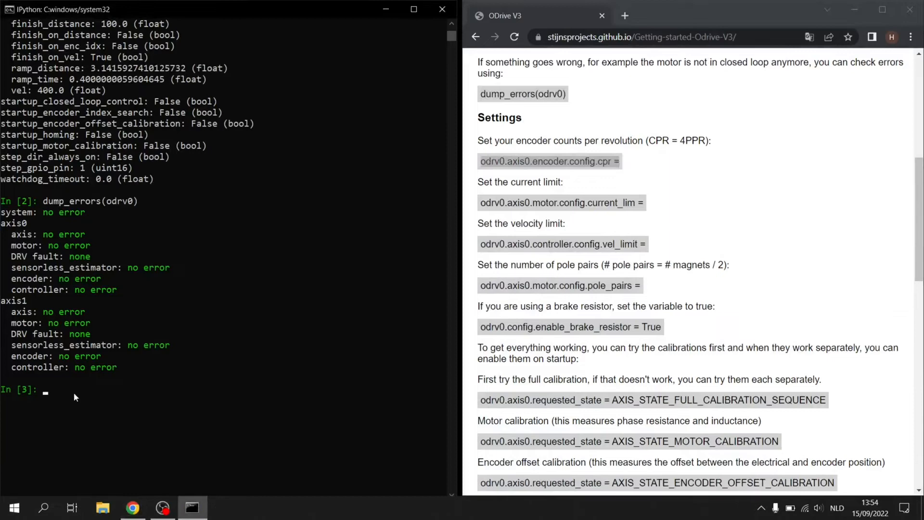
Set axis0 encoder CPR to 1600 and the motor current limit to 30
type("odrv0.axis0.encoder.config.cpr =")
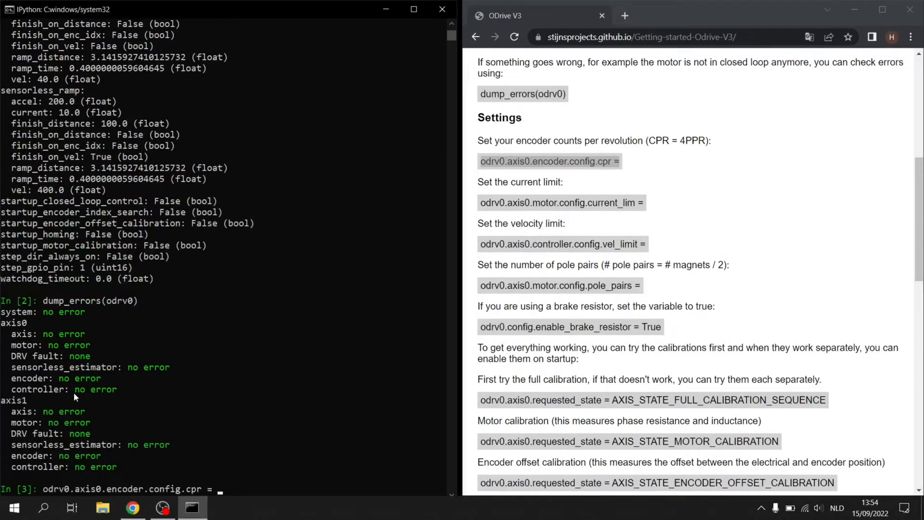
type("1600")
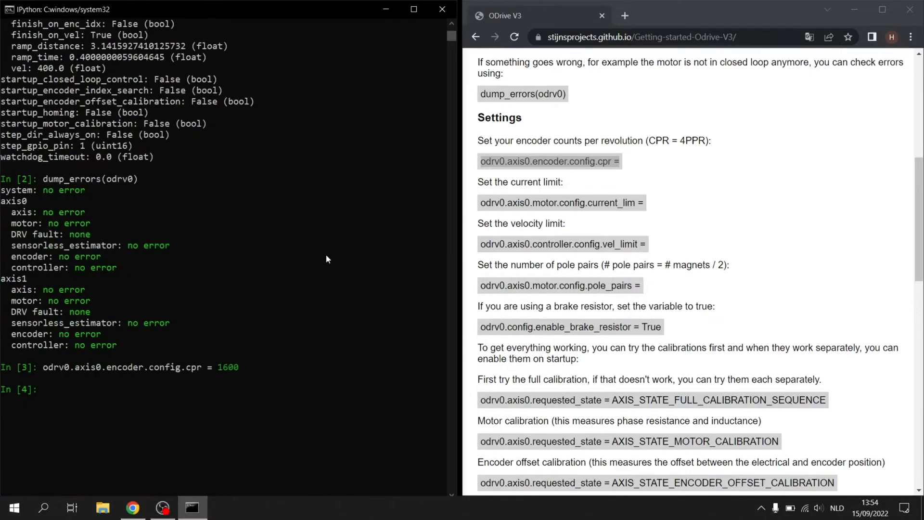
scroll("down", 3)
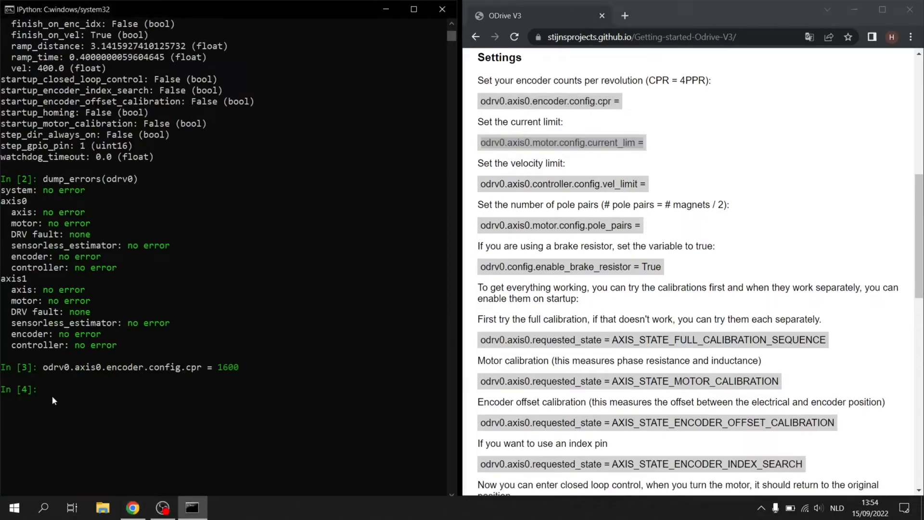
type("odrv0.axis0.motor.config.current_lim =30")
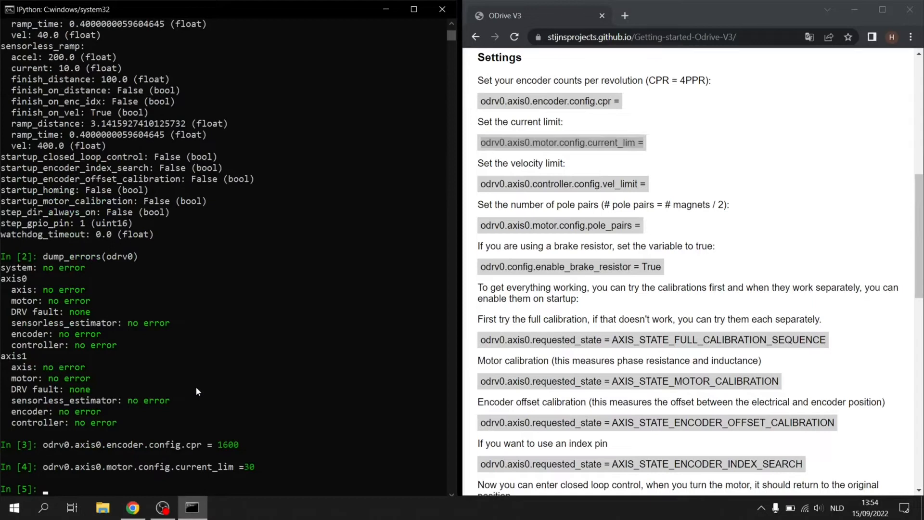
scroll("down", 3)
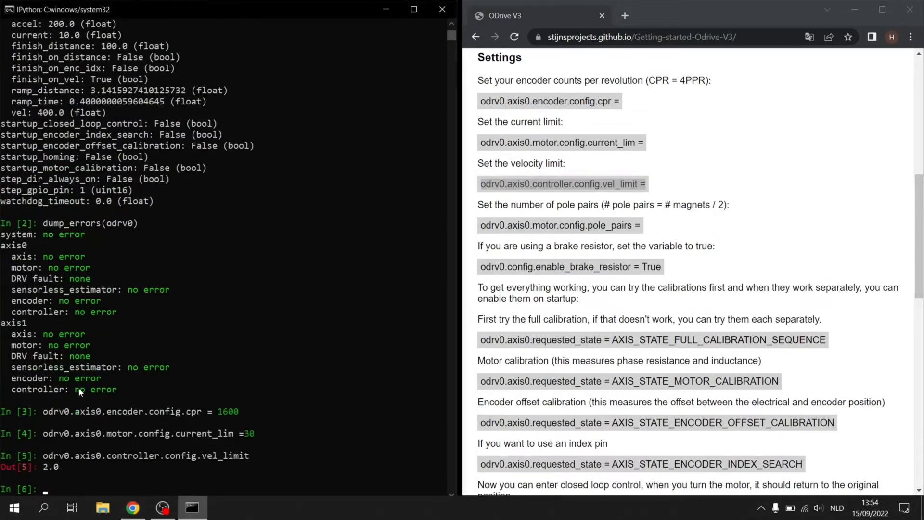
Set axis0 controller velocity limit to 25 and query motor pole_pairs, which reads 7
type("odrv0.axis0.controller.config.vel_limit")
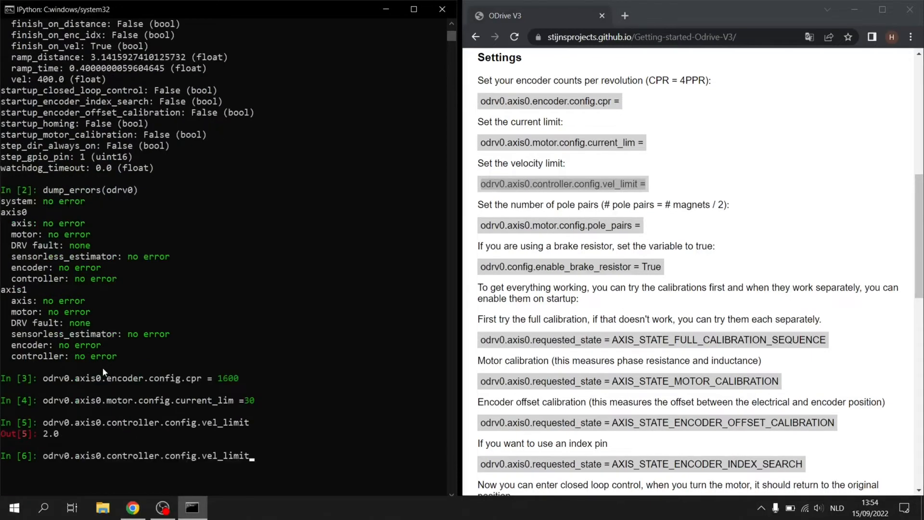
type("=")
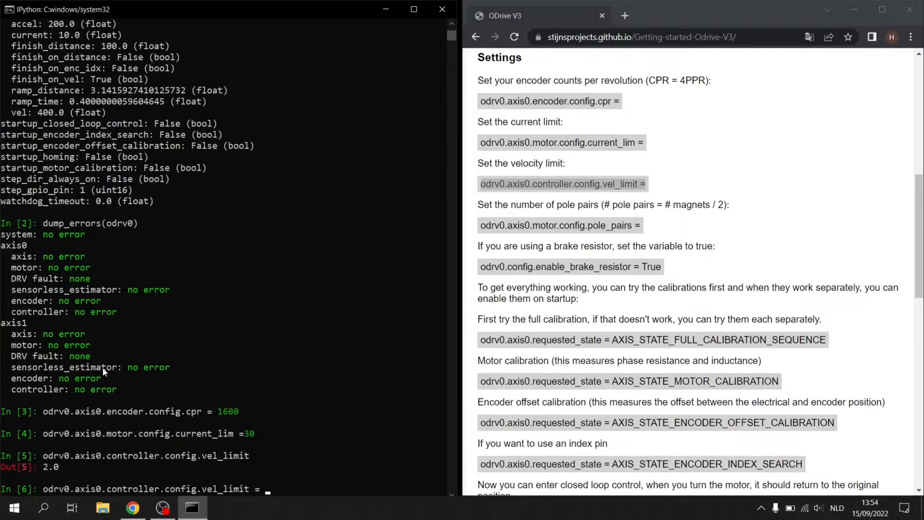
type("25")
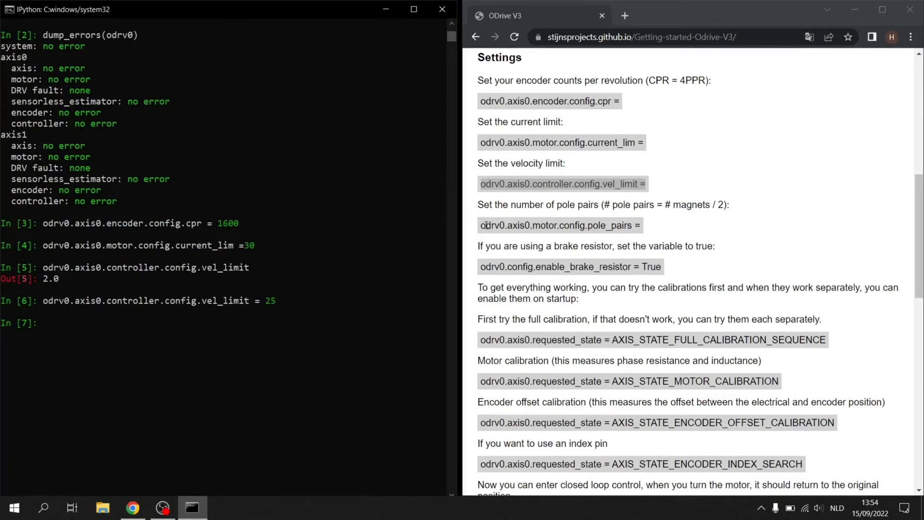
double_click(559, 225)
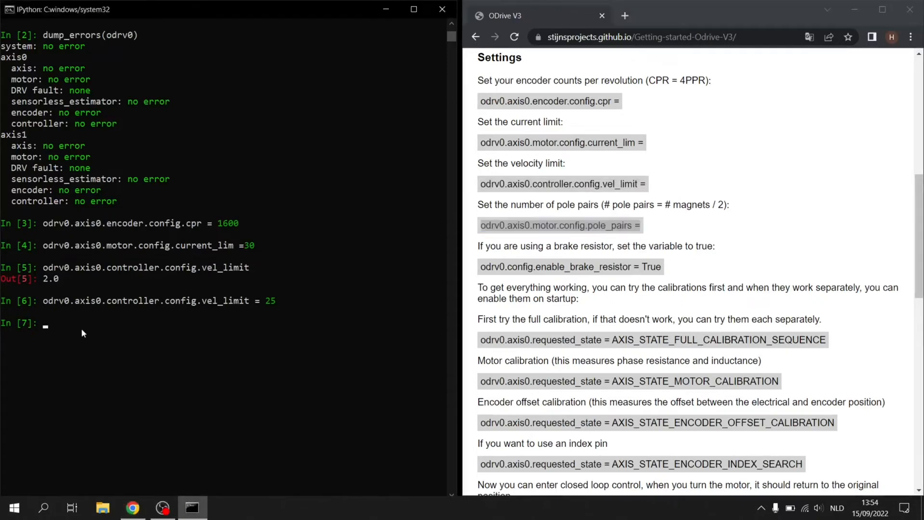
type("odrv0.axis0.motor.config.pole_pairs")
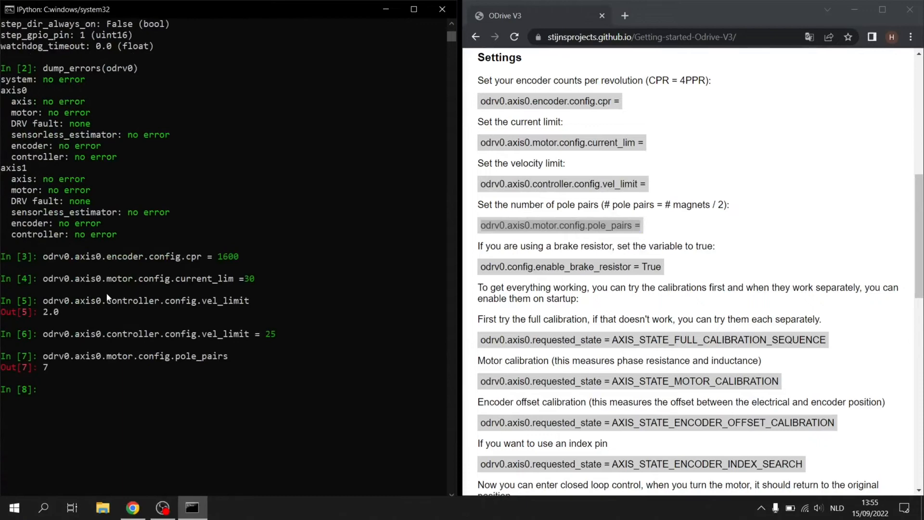
mouse_move(479, 266)
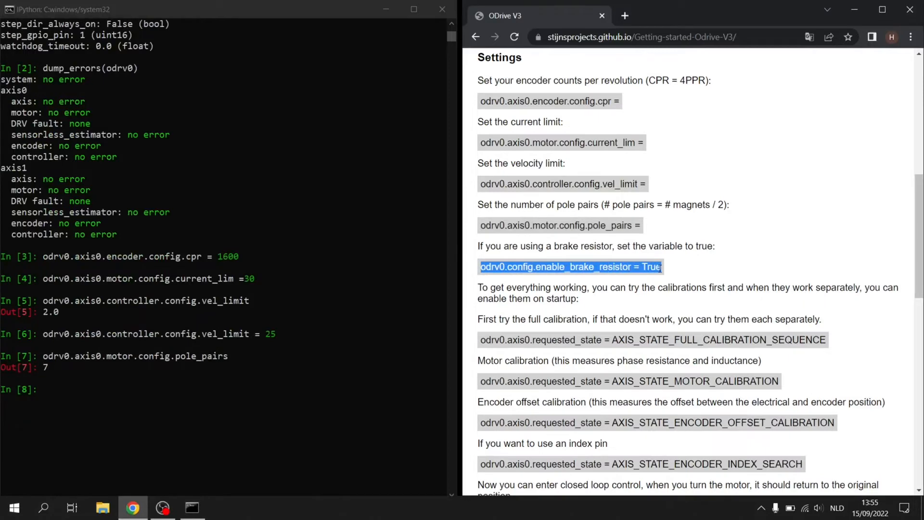
Enter odrv0.config.enable_brake_resistor = True in odrivetool
type("odrv0.config.enable_brake_resistor = True")
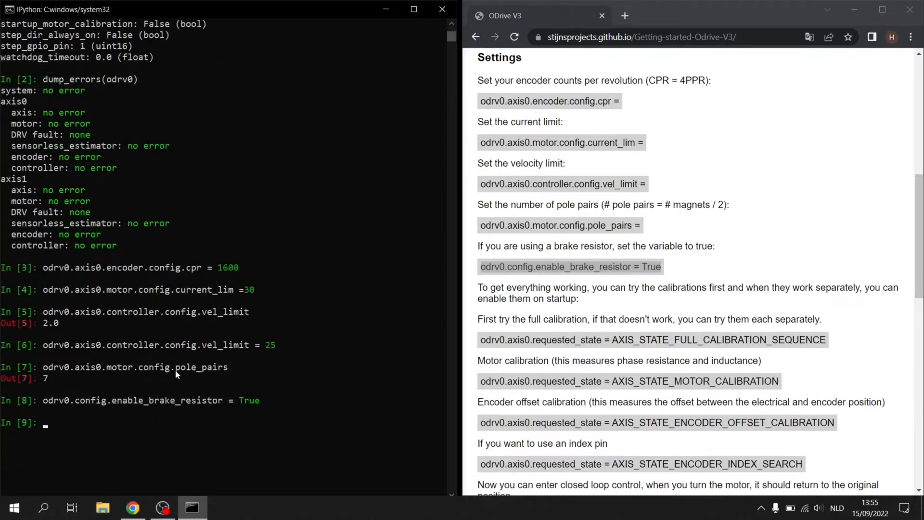
scroll("down", 3)
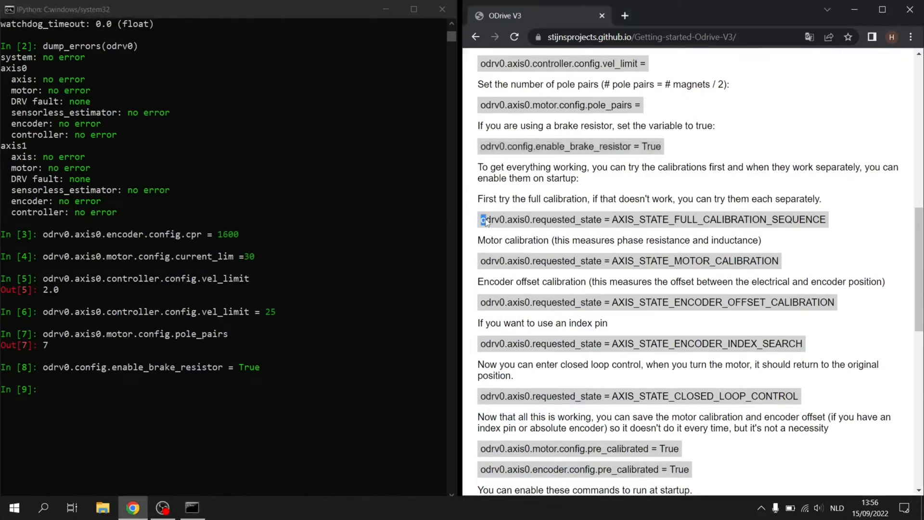
left_click_drag(479, 219, 825, 220)
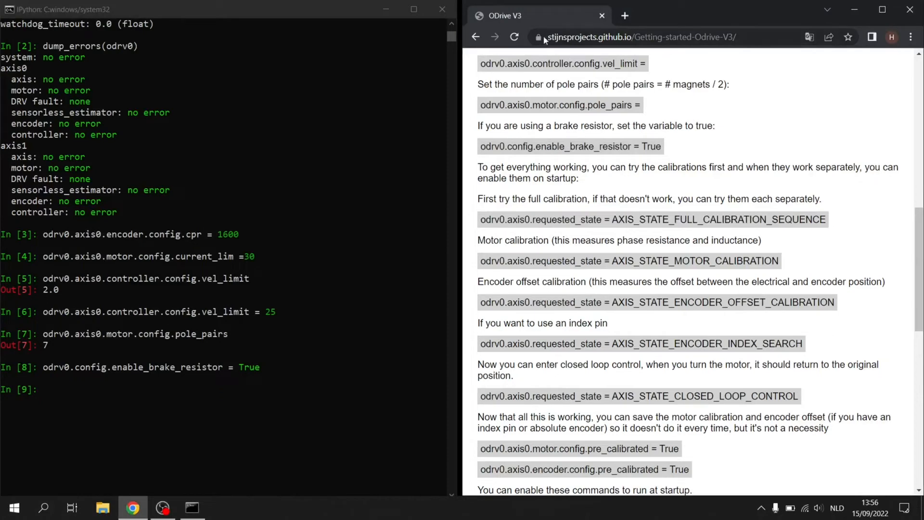
double_click(554, 260)
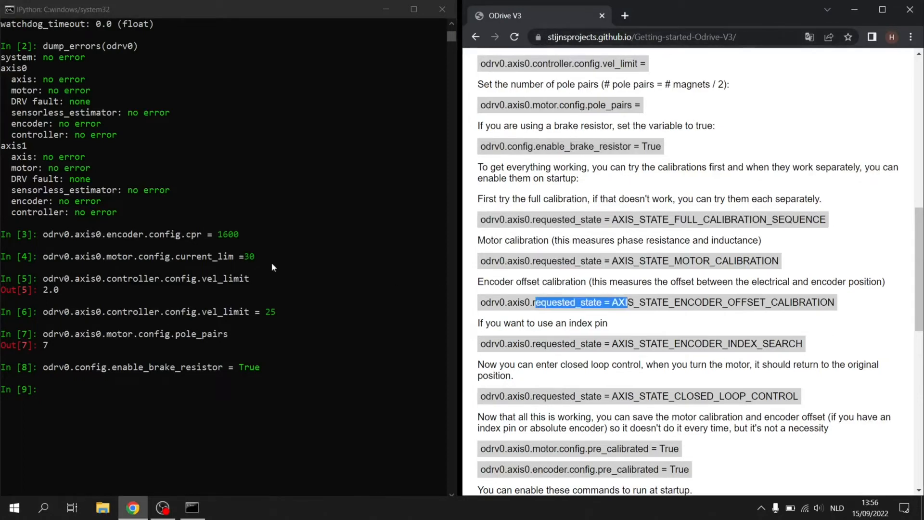
mouse_move(307, 362)
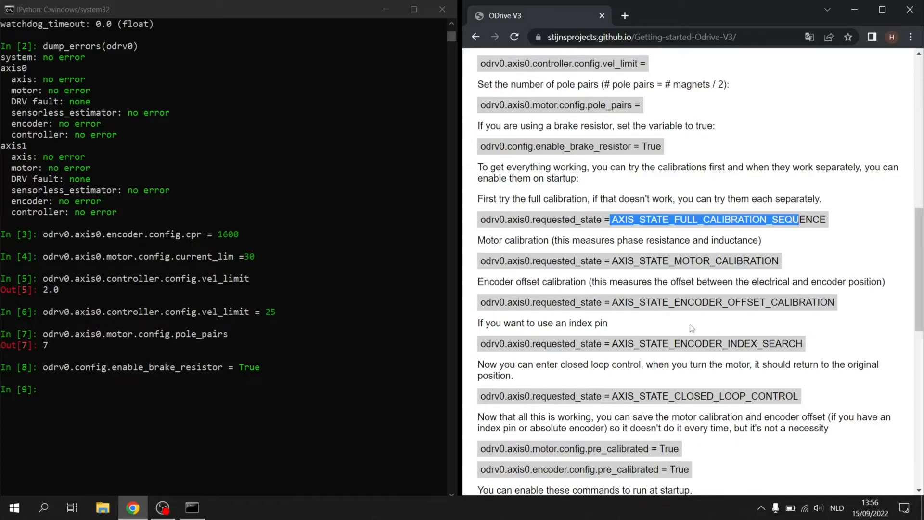
scroll("down", 3)
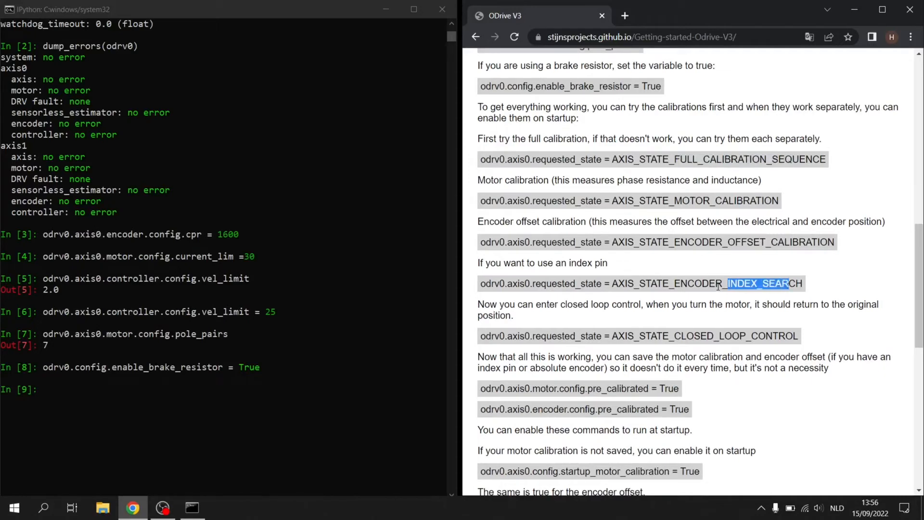
scroll("down", 3)
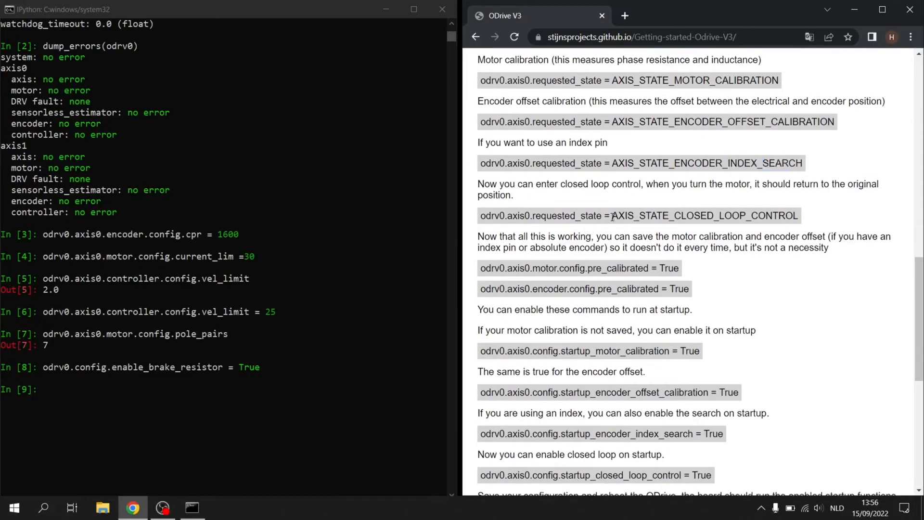
left_click_drag(612, 215, 798, 215)
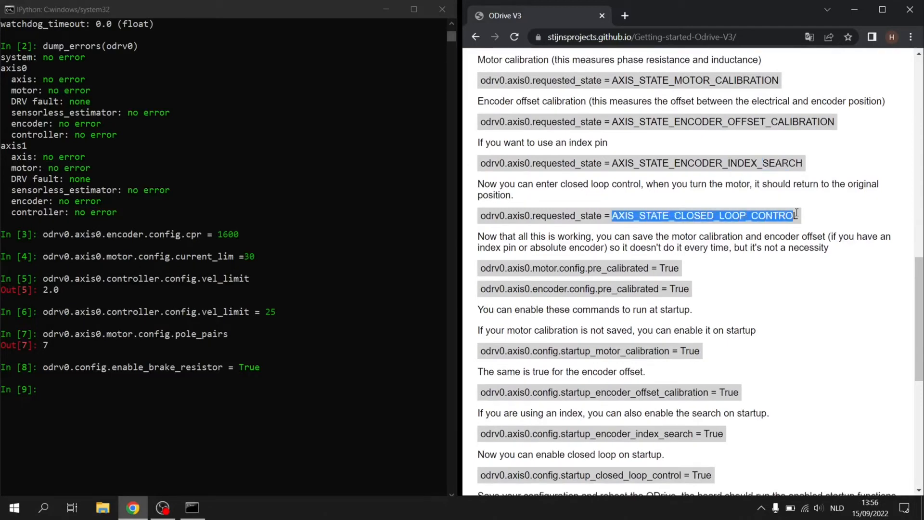
scroll("down", 3)
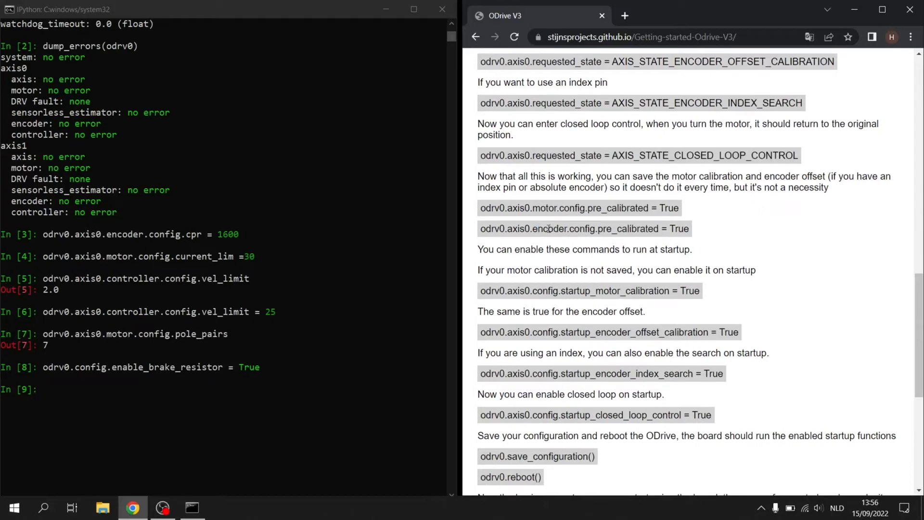
double_click(560, 229)
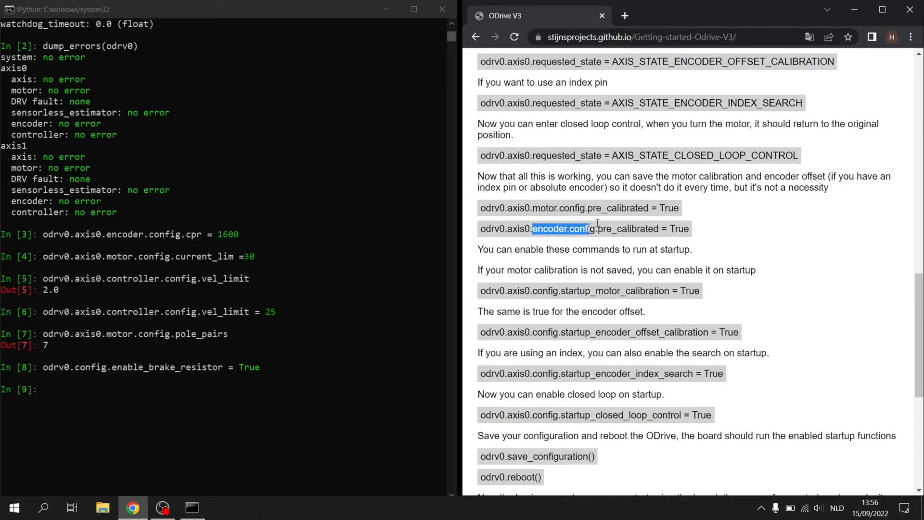
scroll("down", 3)
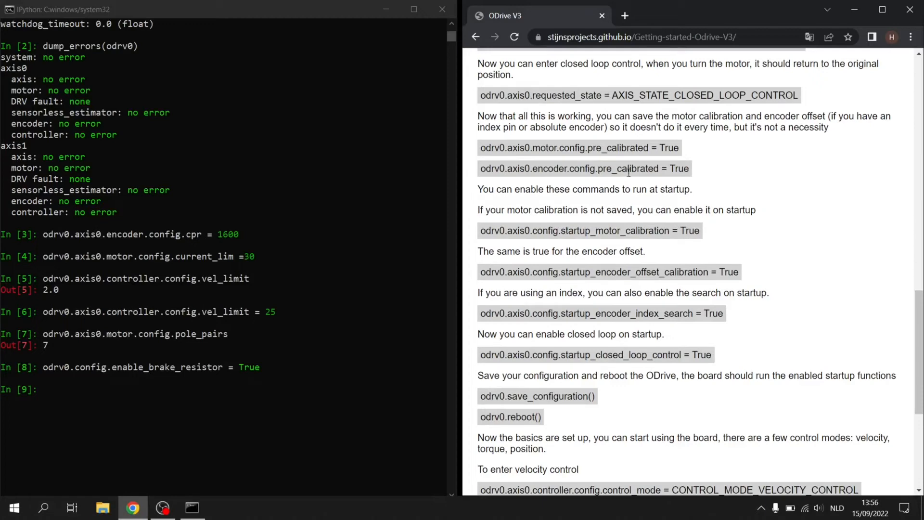
mouse_move(573, 277)
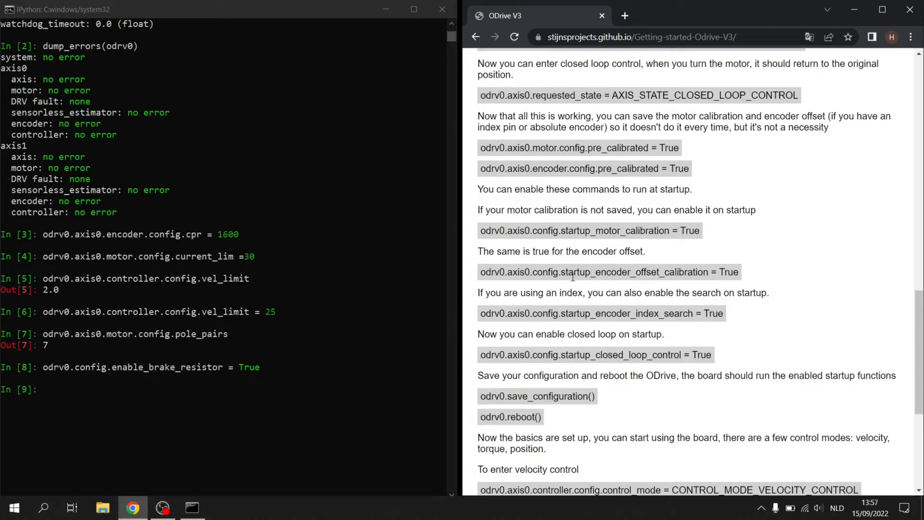
scroll("down", 3)
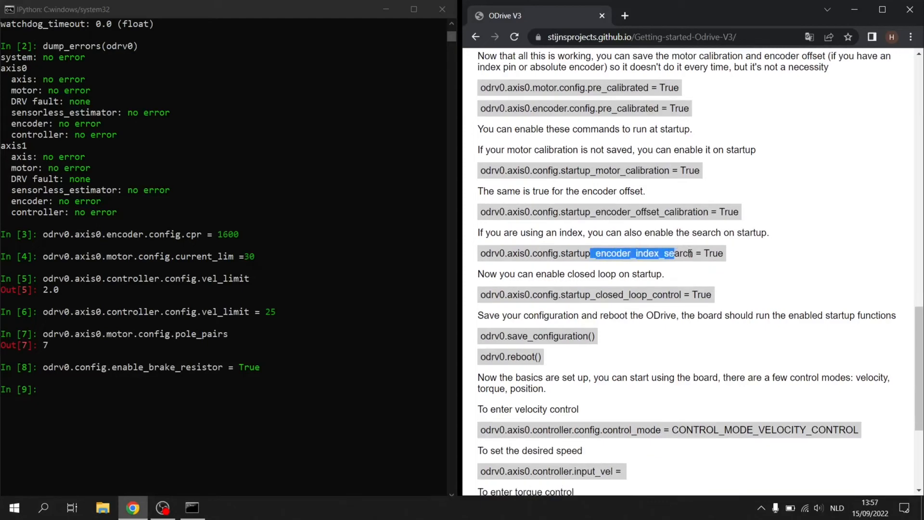
scroll("down", 3)
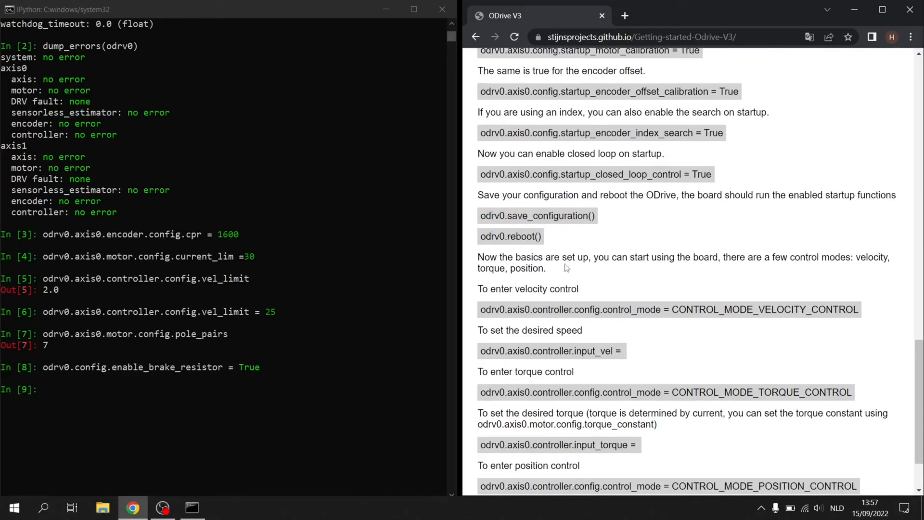
scroll("down", 3)
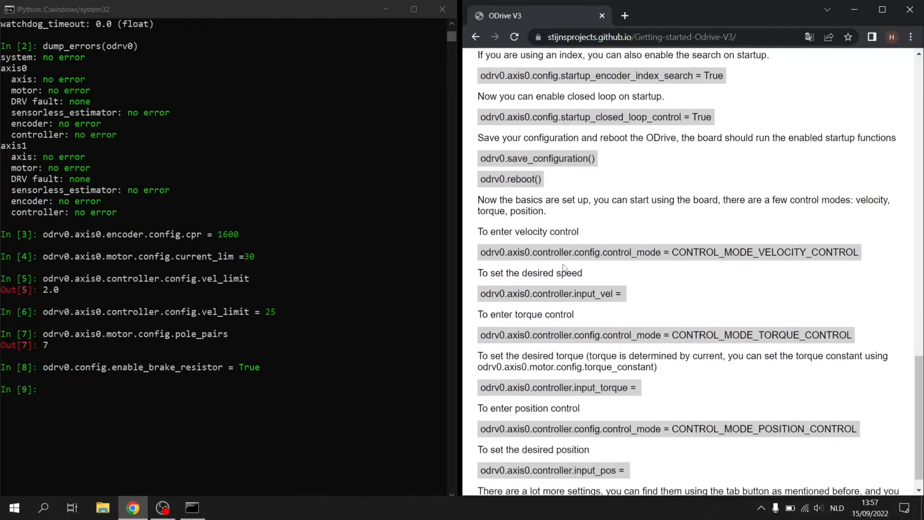
scroll("down", 3)
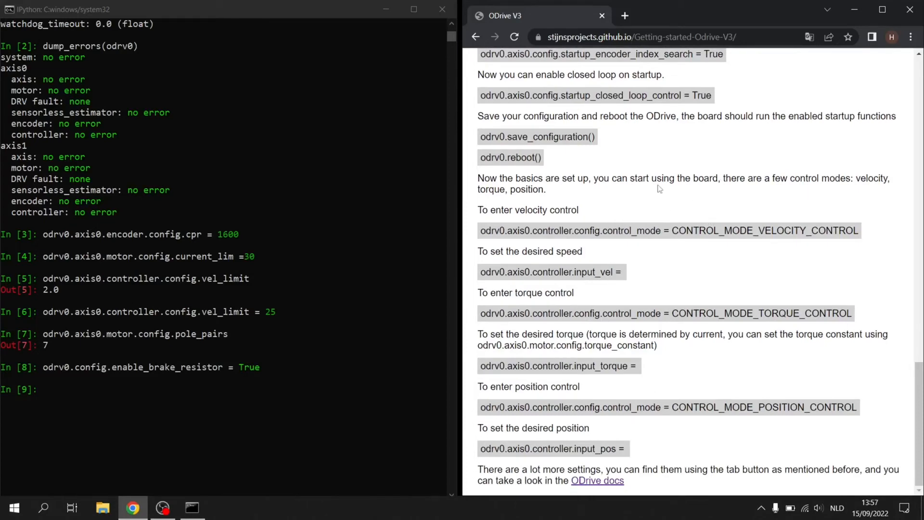
mouse_move(774, 283)
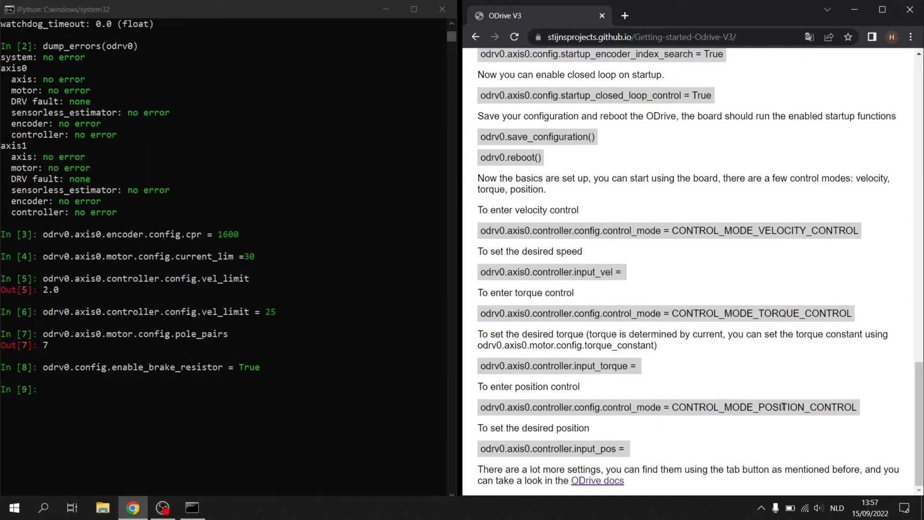
mouse_move(748, 366)
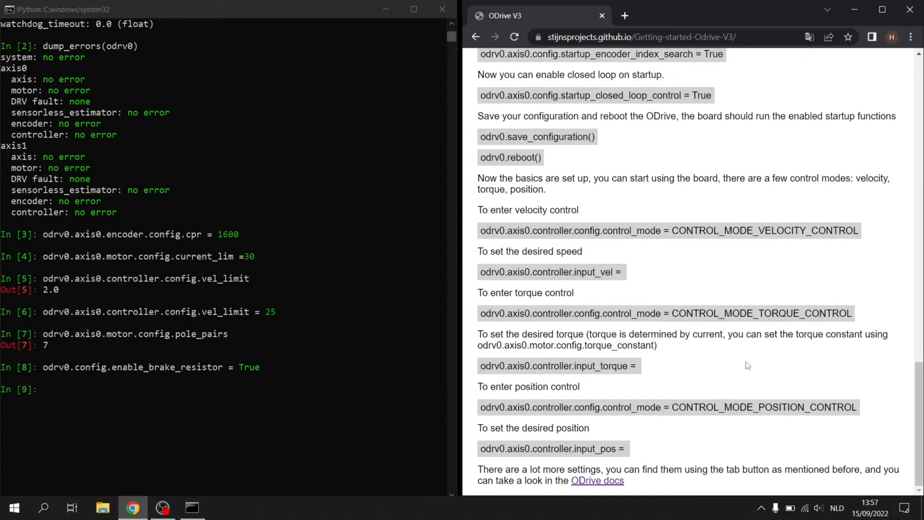
mouse_move(733, 299)
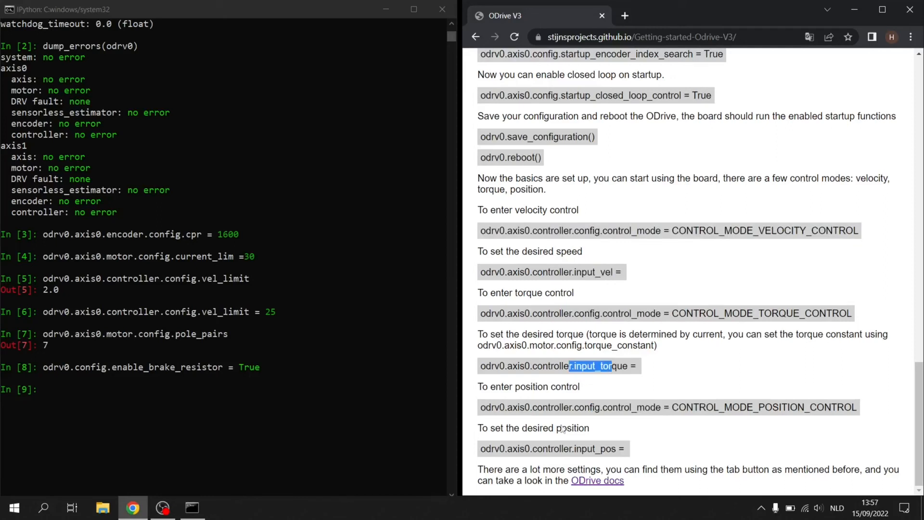
double_click(581, 449)
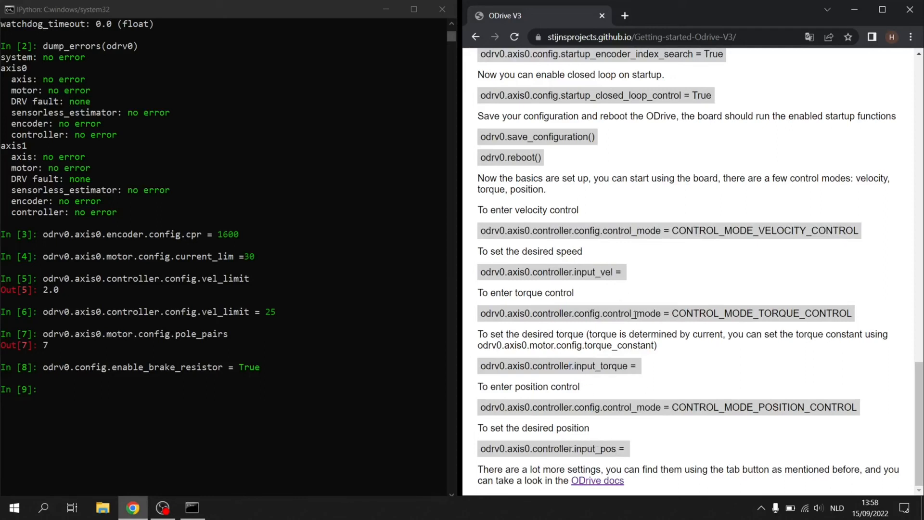
mouse_move(632, 295)
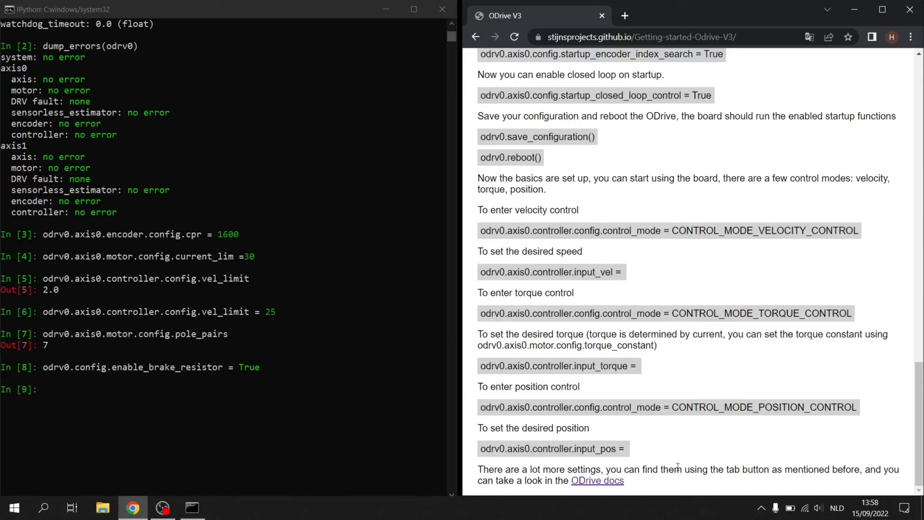
mouse_move(824, 471)
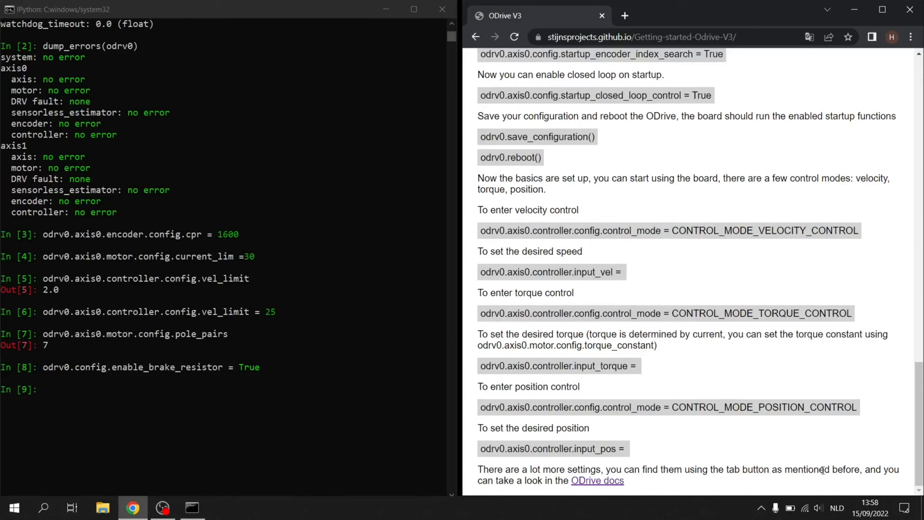
mouse_move(588, 494)
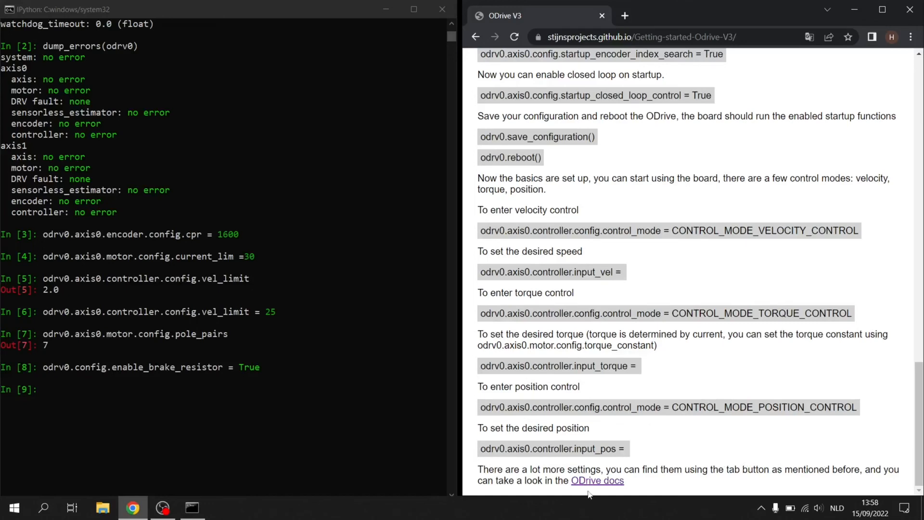
Open the ODrive docs link to the 0.5.4 Getting Started page in a new tab
left_click(597, 480)
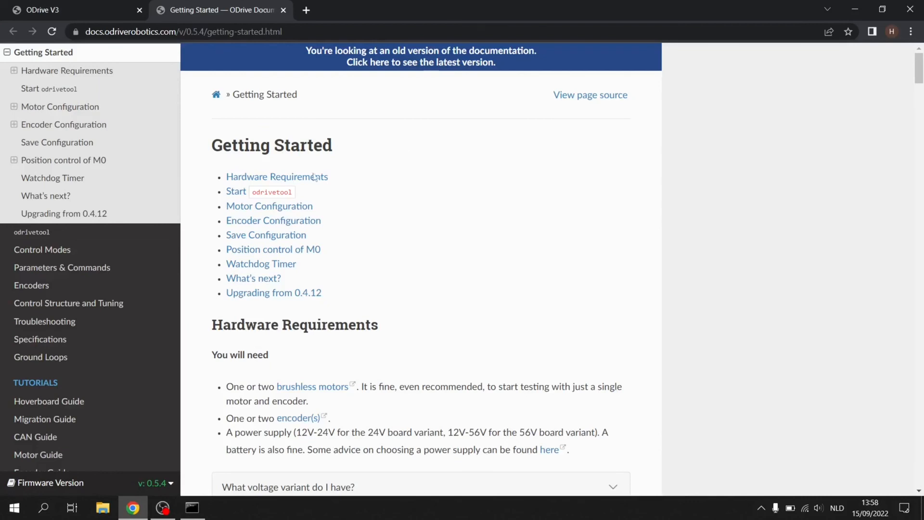
scroll("down", 3)
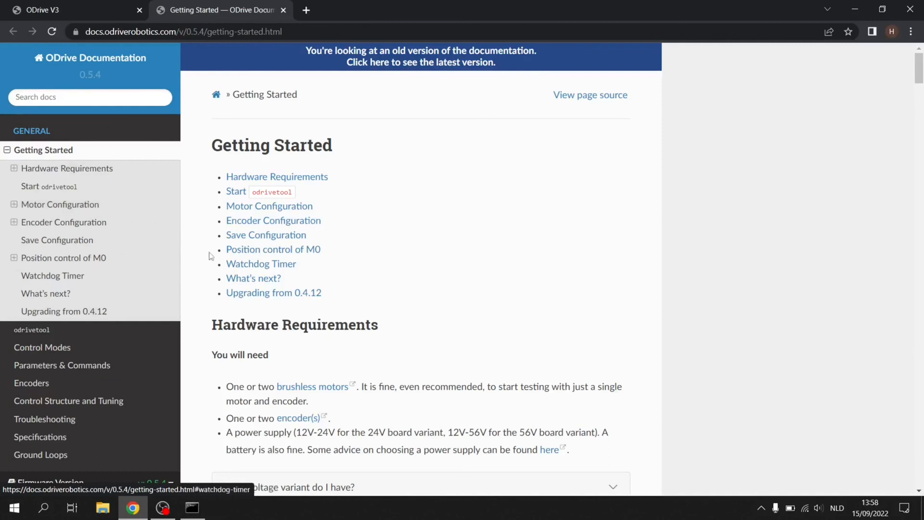
mouse_move(152, 222)
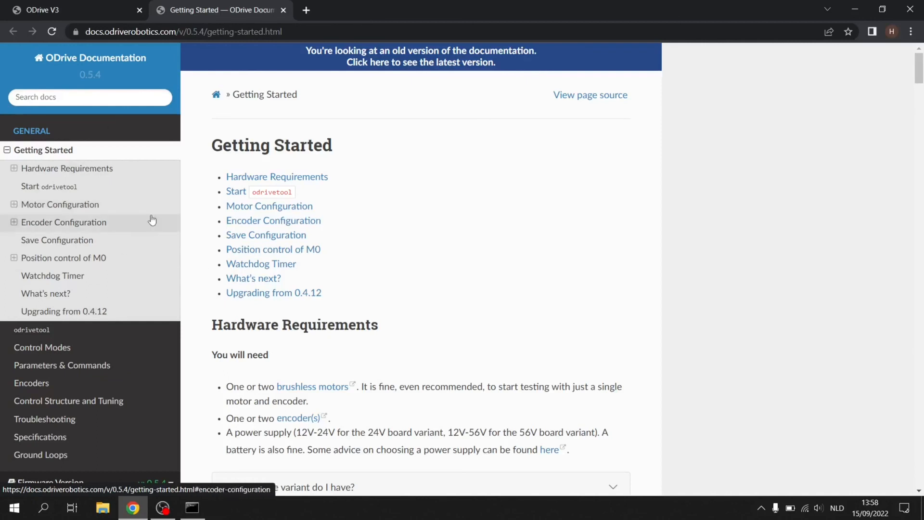